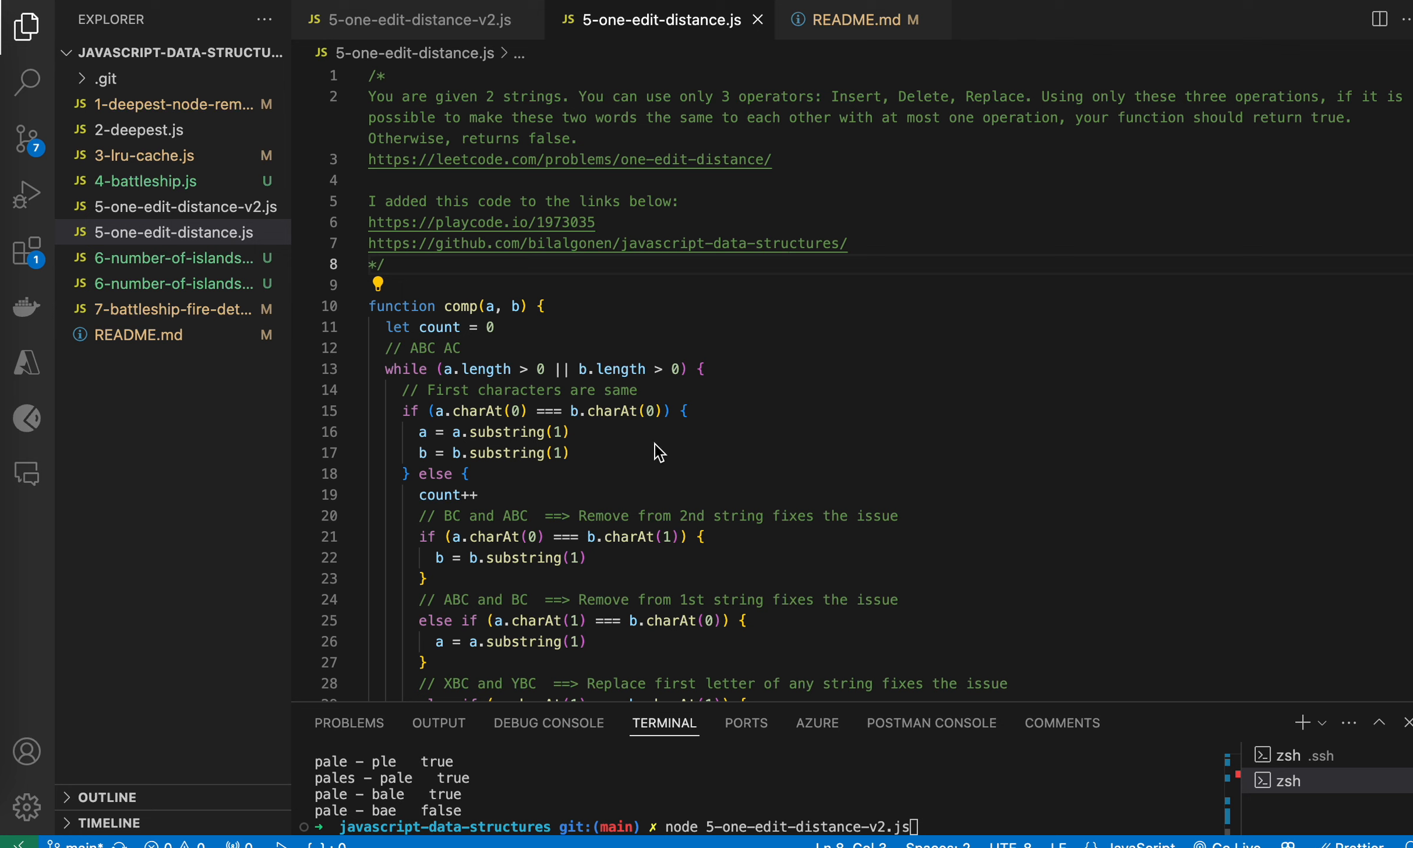
{"action": "mouse_move", "coordinate": [737, 60]}
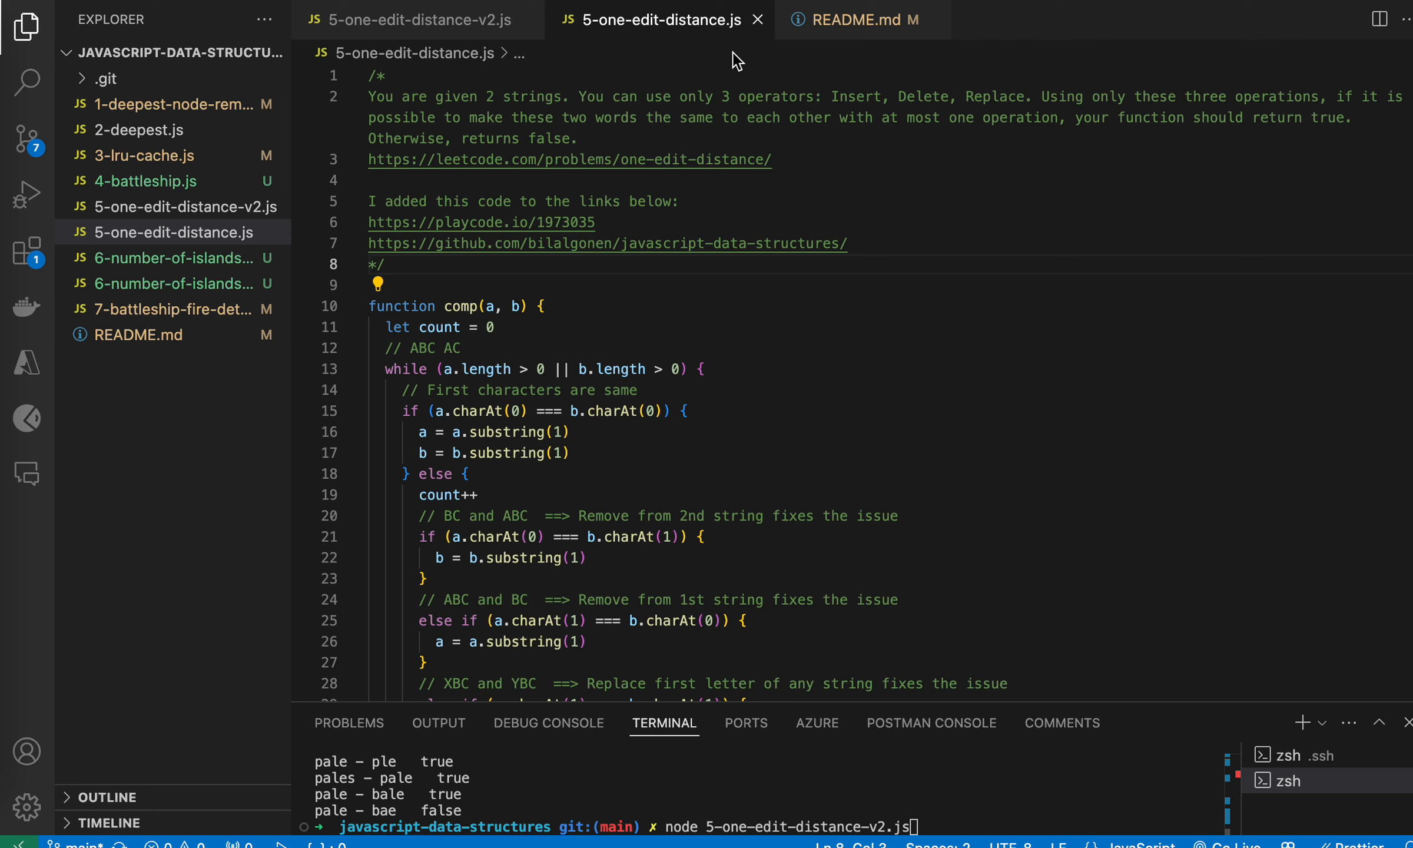
{"action": "mouse_move", "coordinate": [727, 309]}
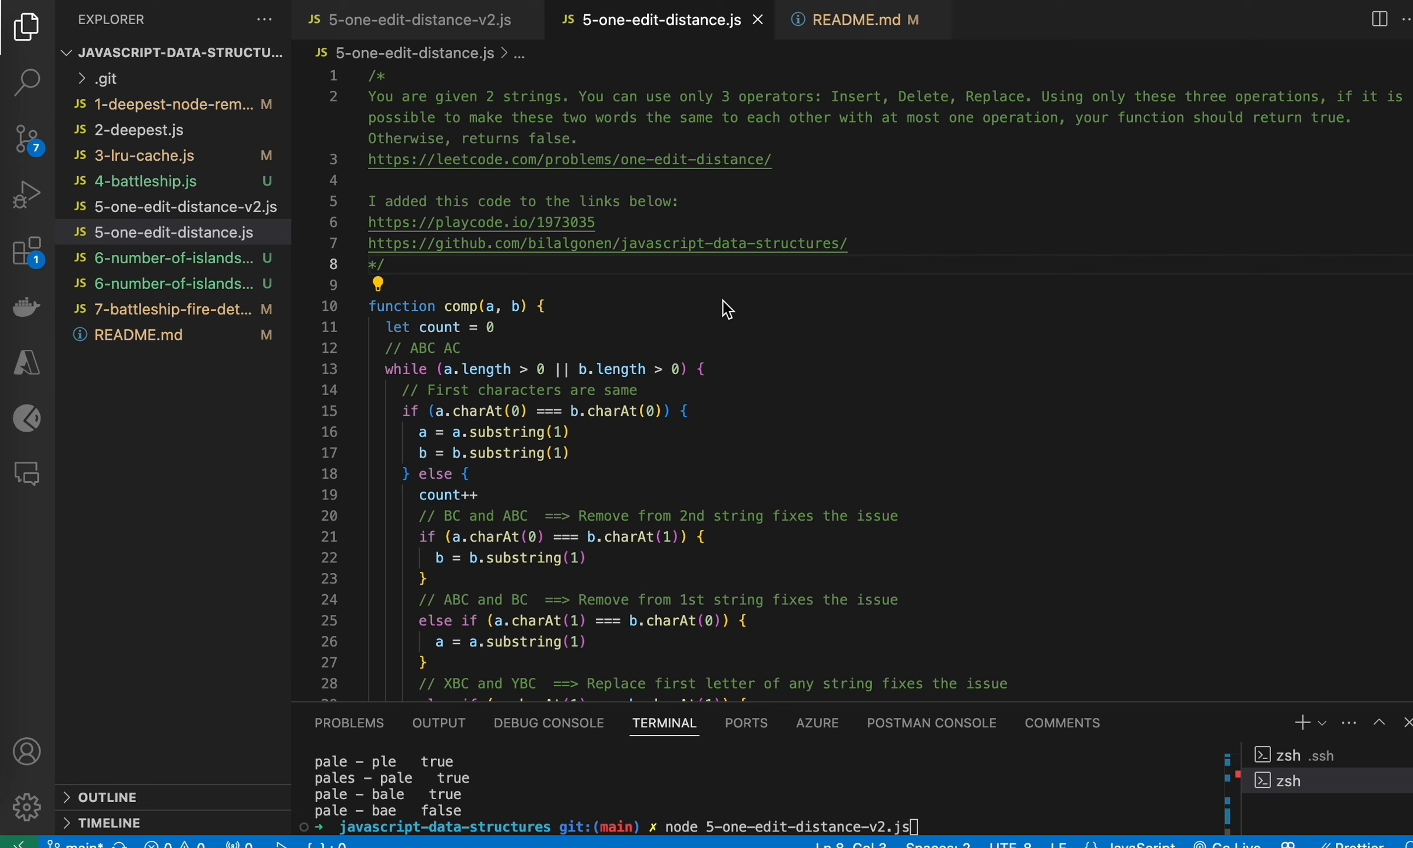
{"action": "mouse_move", "coordinate": [521, 120]}
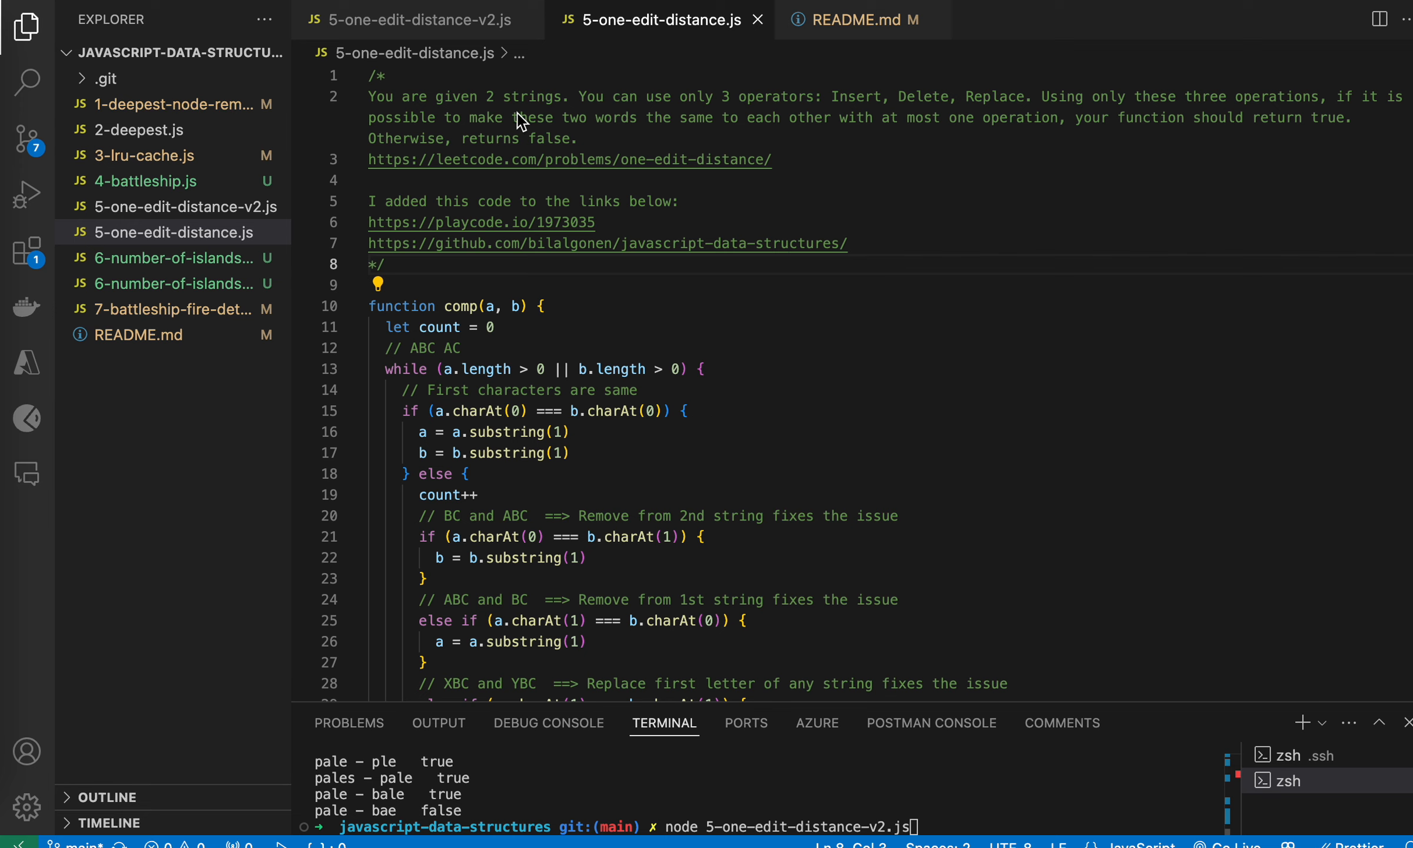
{"action": "mouse_move", "coordinate": [772, 143]}
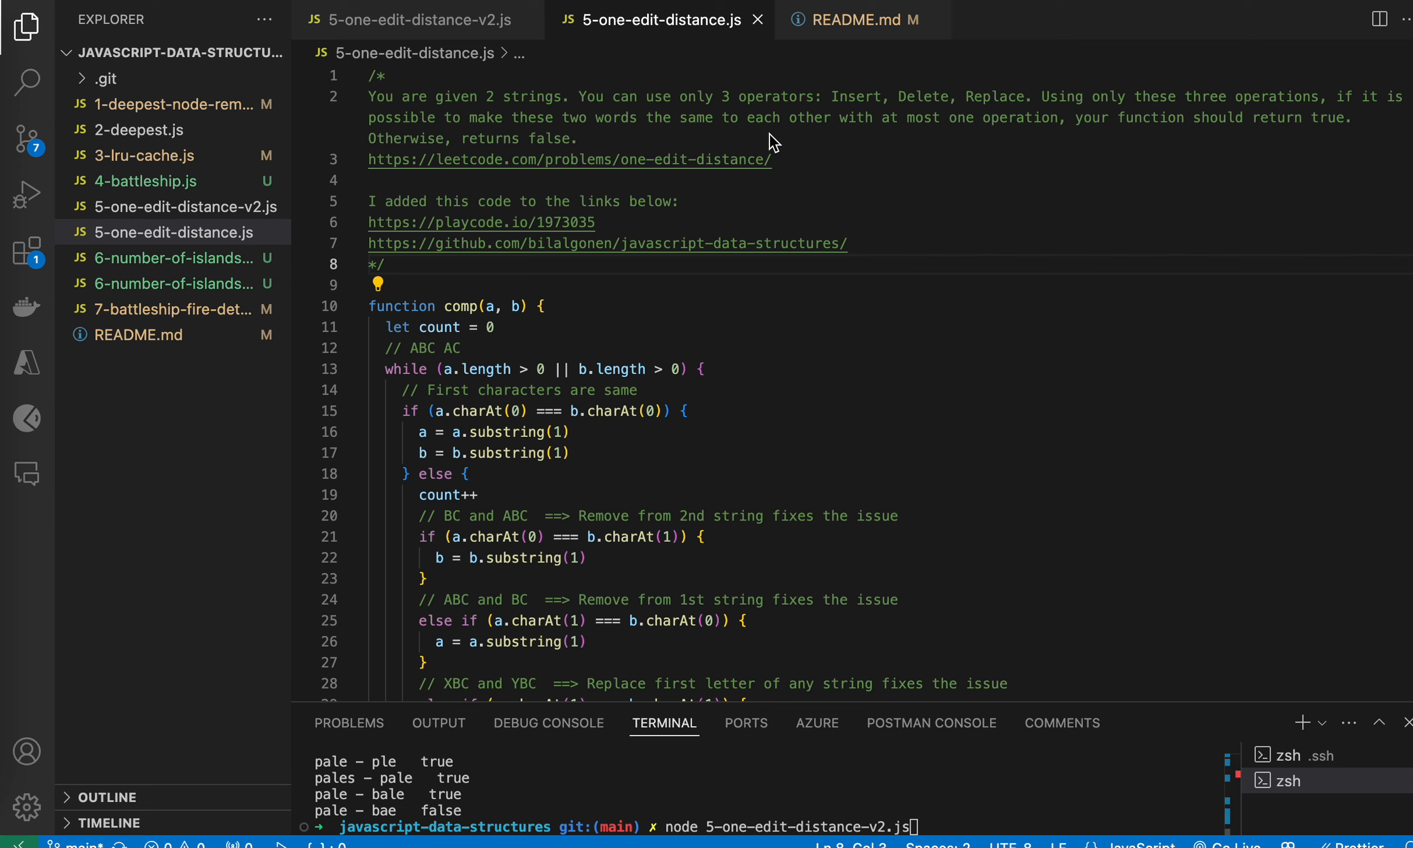
- Select the three allowed operations in the problem statement, then scroll through comp()
{"action": "double_click", "coordinate": [853, 97]}
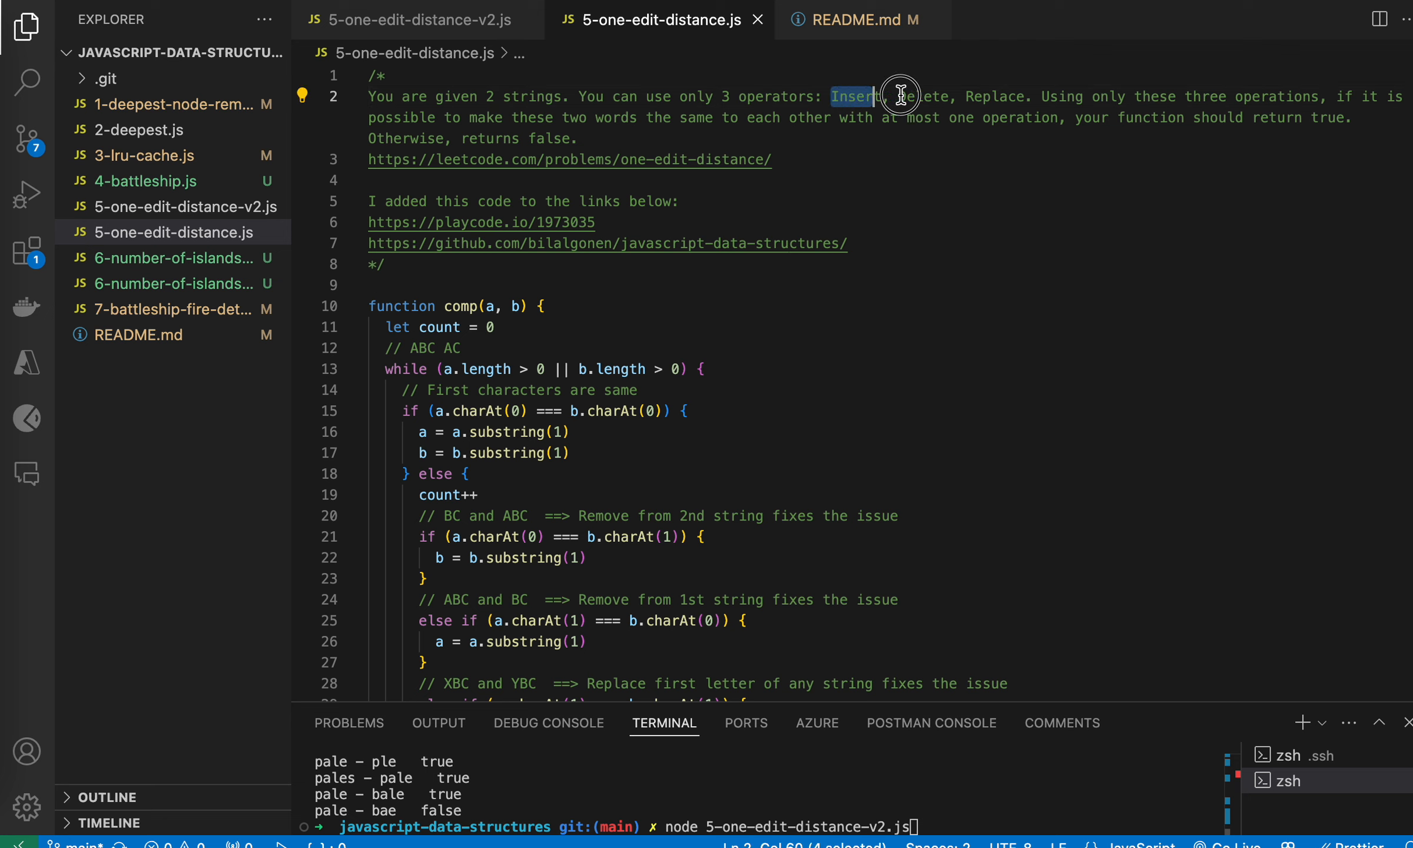
{"action": "left_click_drag", "start_coordinate": [865, 97], "coordinate": [1013, 97]}
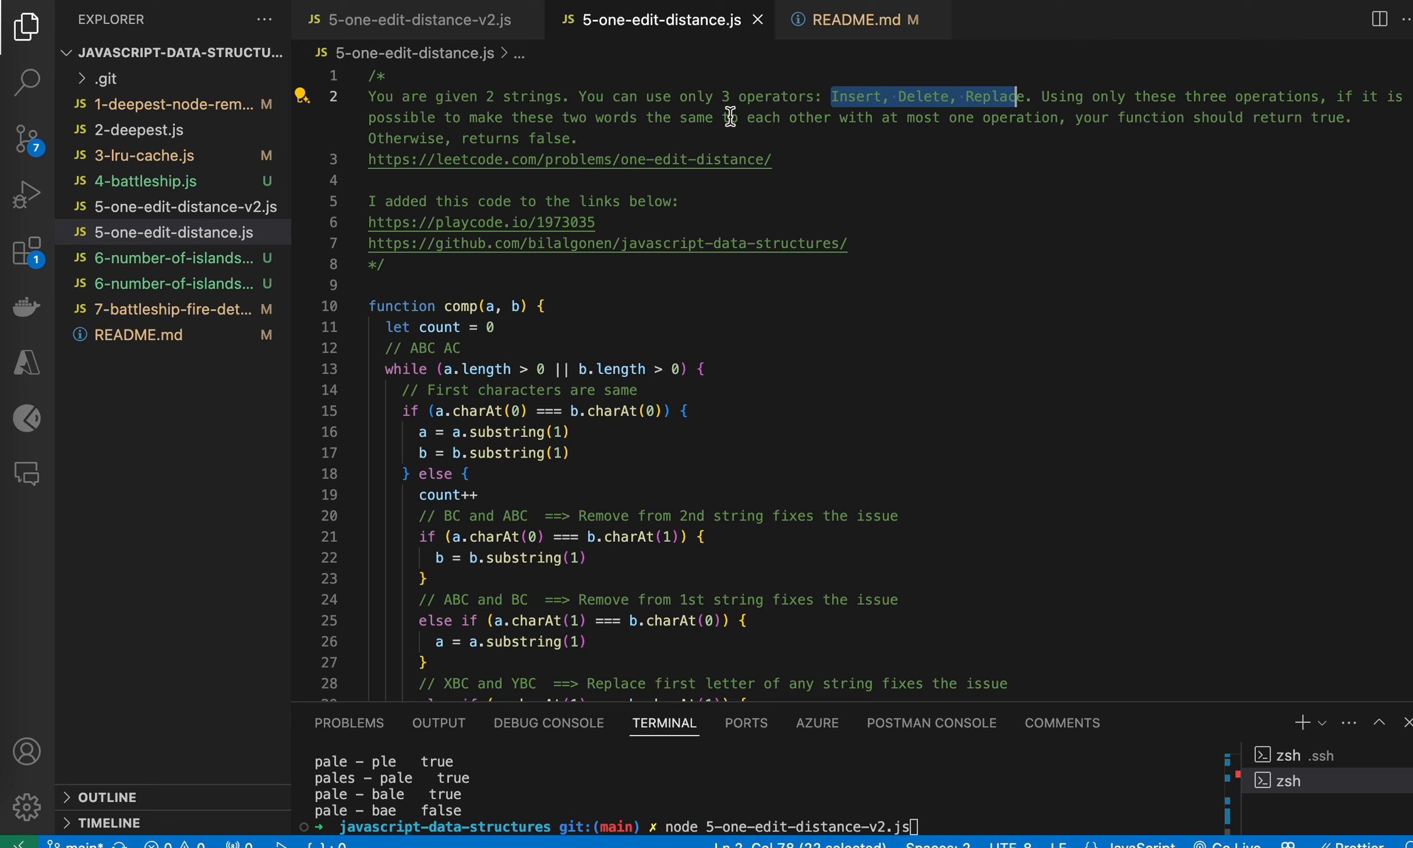
{"action": "mouse_move", "coordinate": [883, 124]}
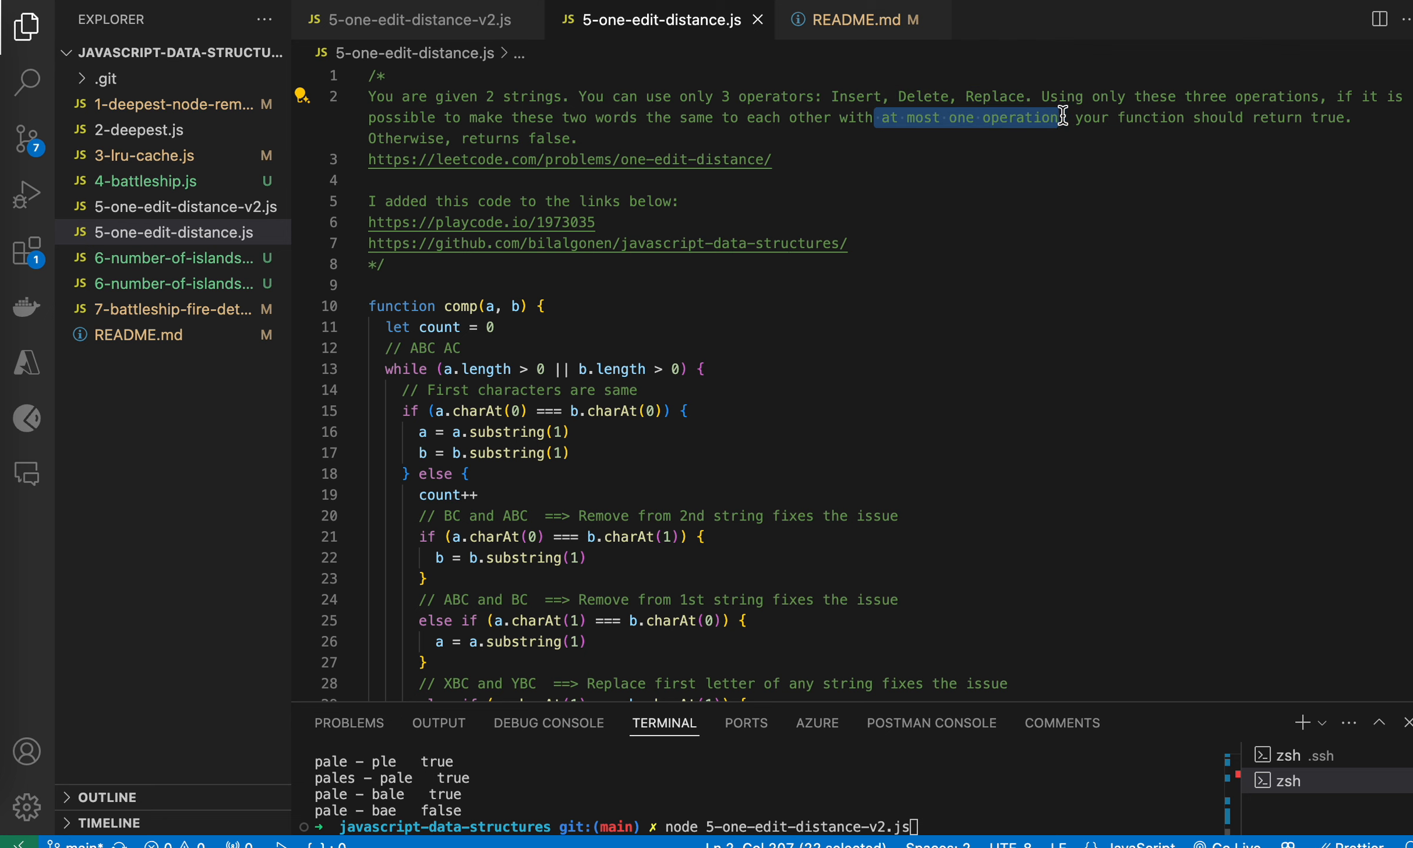
{"action": "scroll", "scroll_direction": "down", "scroll_amount": 3}
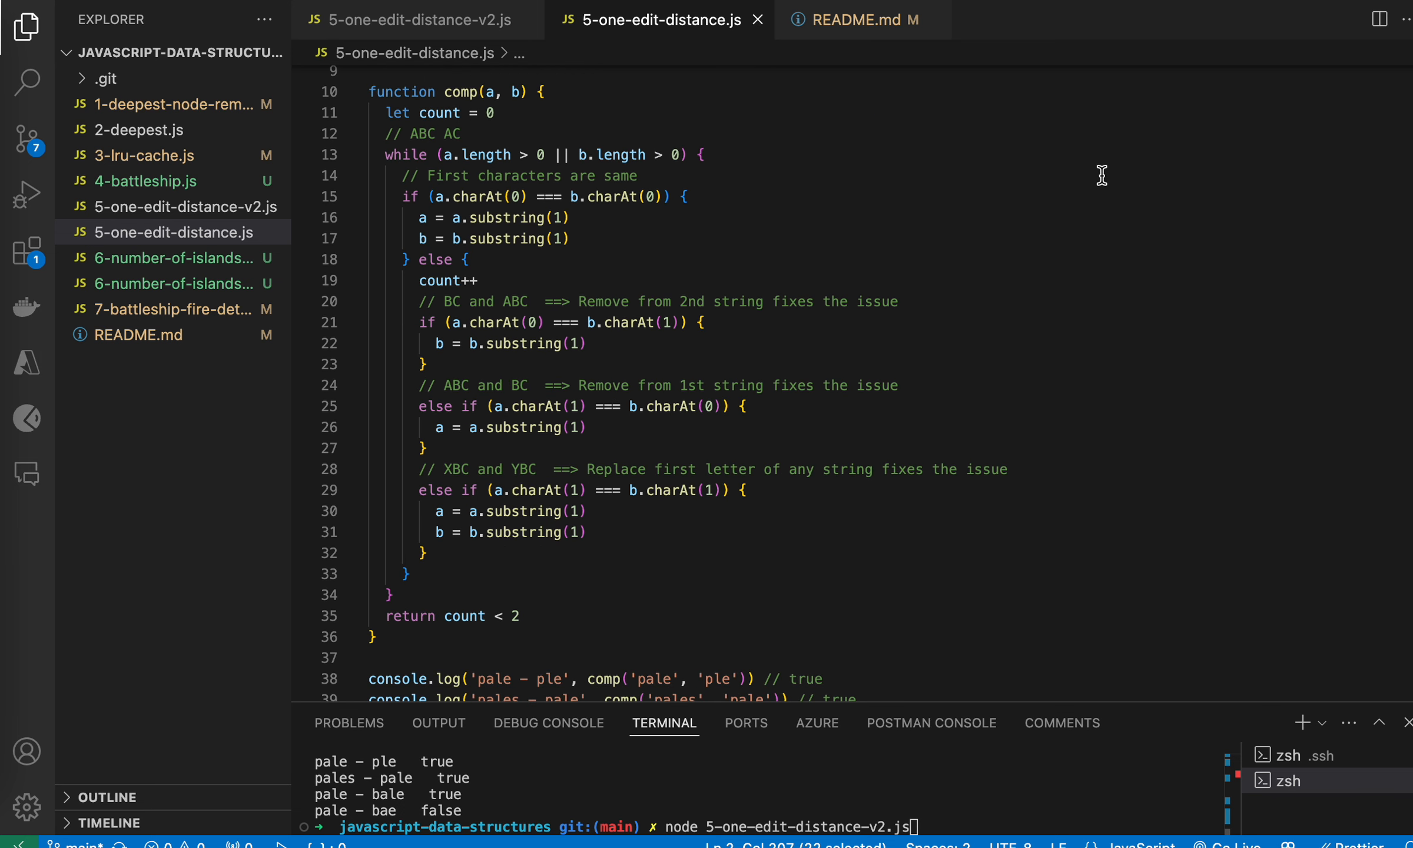
{"action": "mouse_move", "coordinate": [502, 93]}
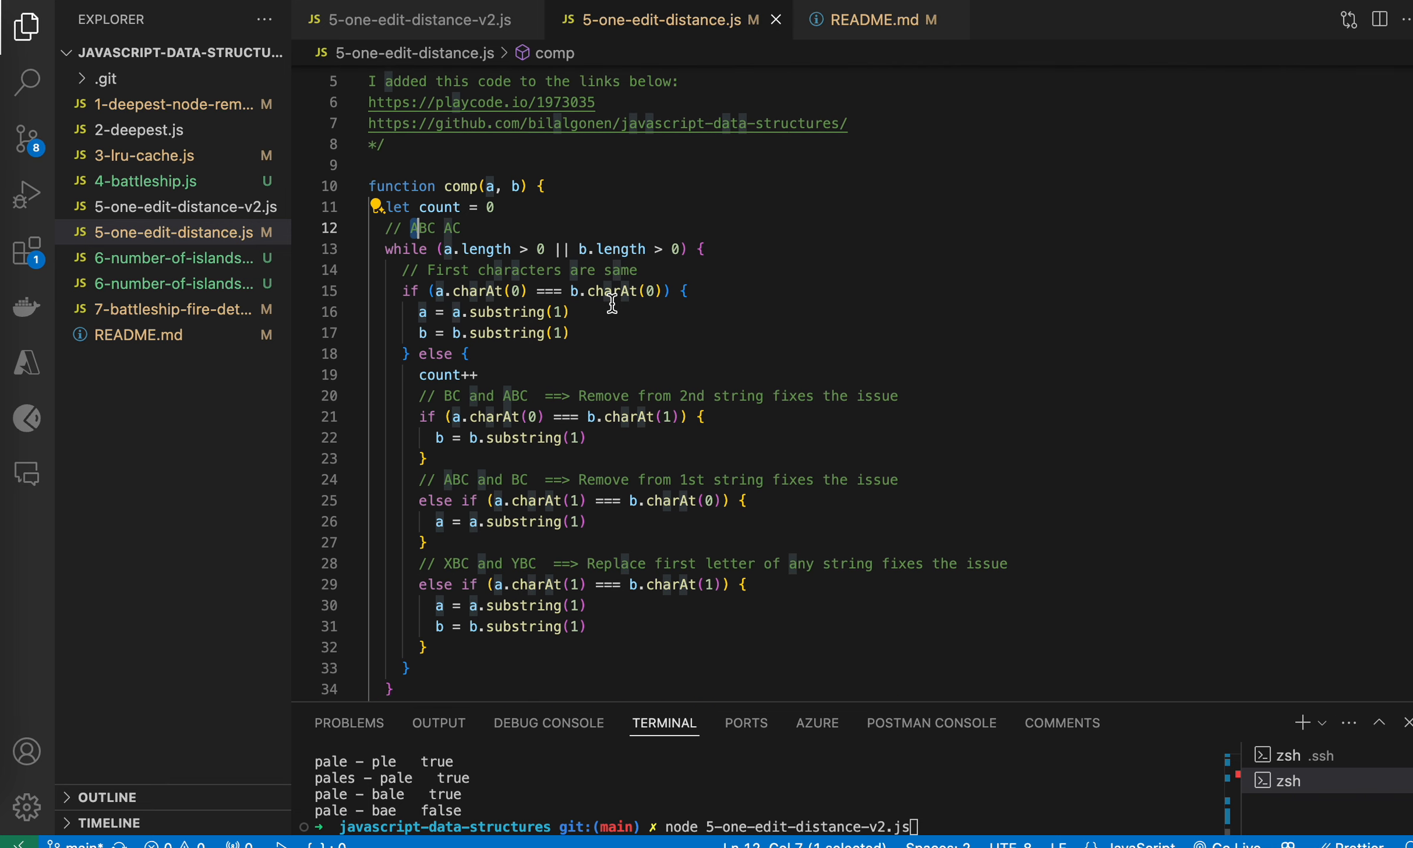
{"action": "scroll", "scroll_direction": "down", "scroll_amount": 3}
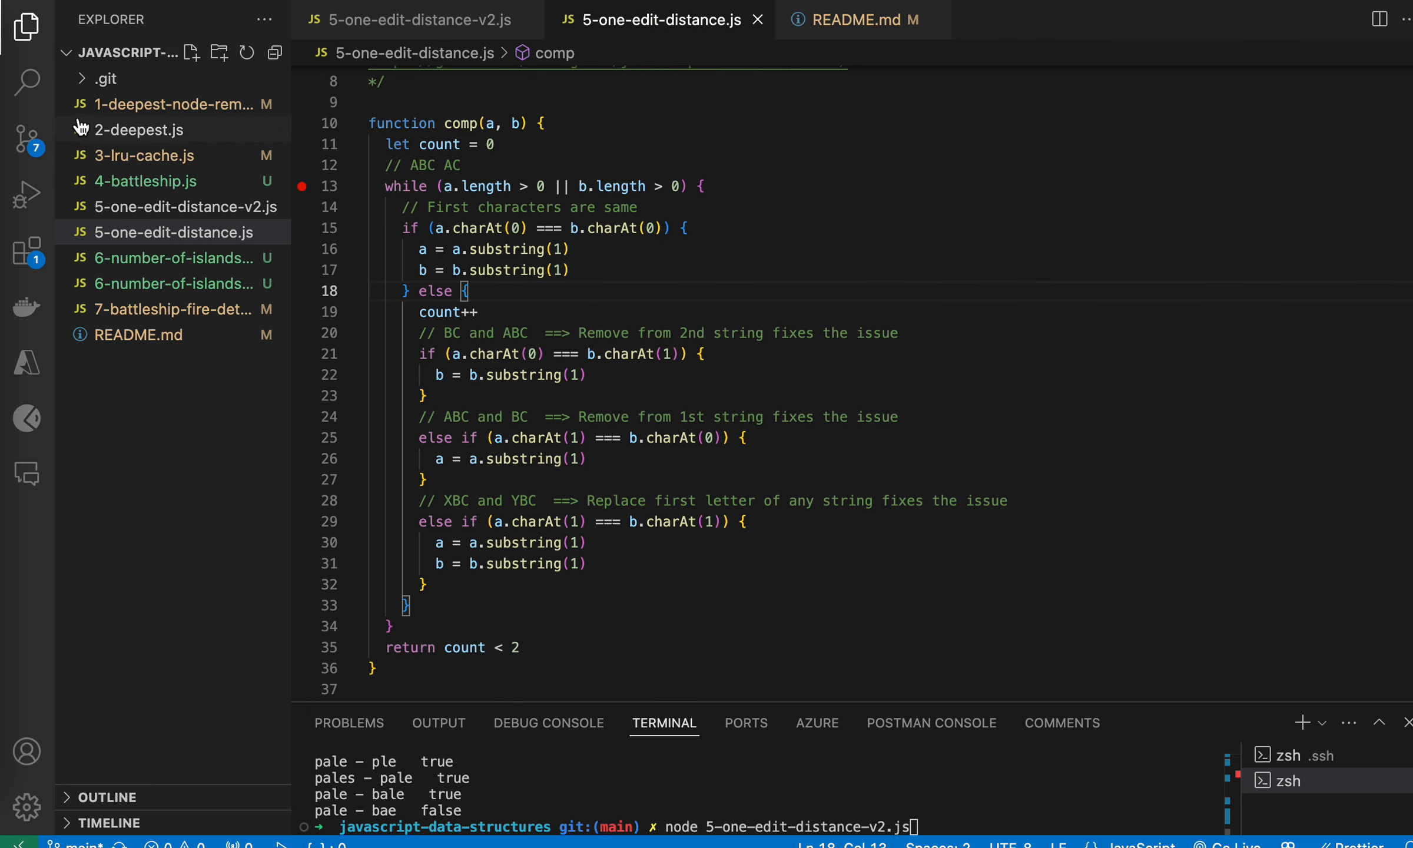
{"action": "mouse_move", "coordinate": [27, 195]}
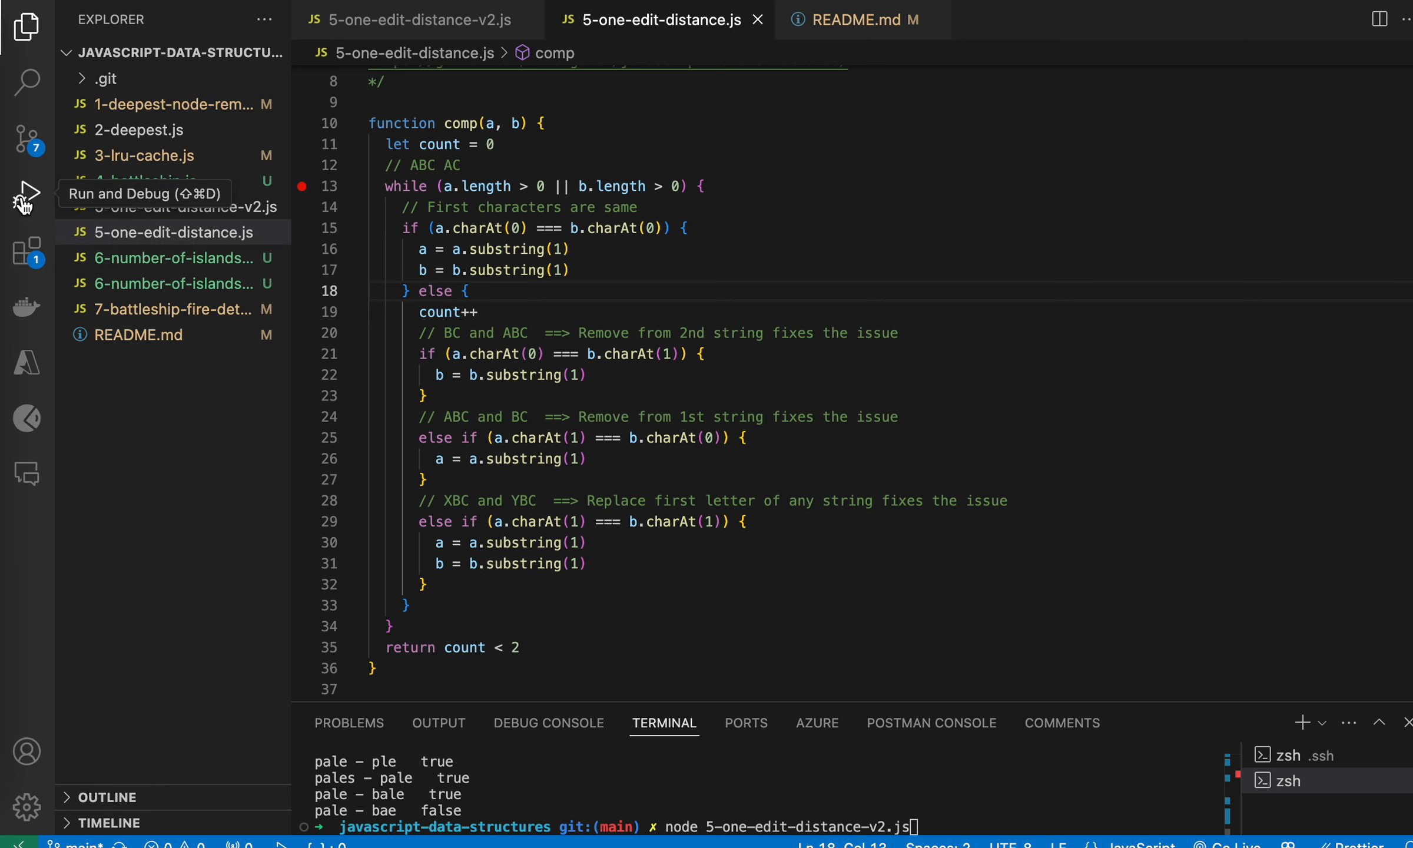
- Debug comp under Node.js from Run and Debug, then end the session
{"action": "left_click", "coordinate": [27, 192]}
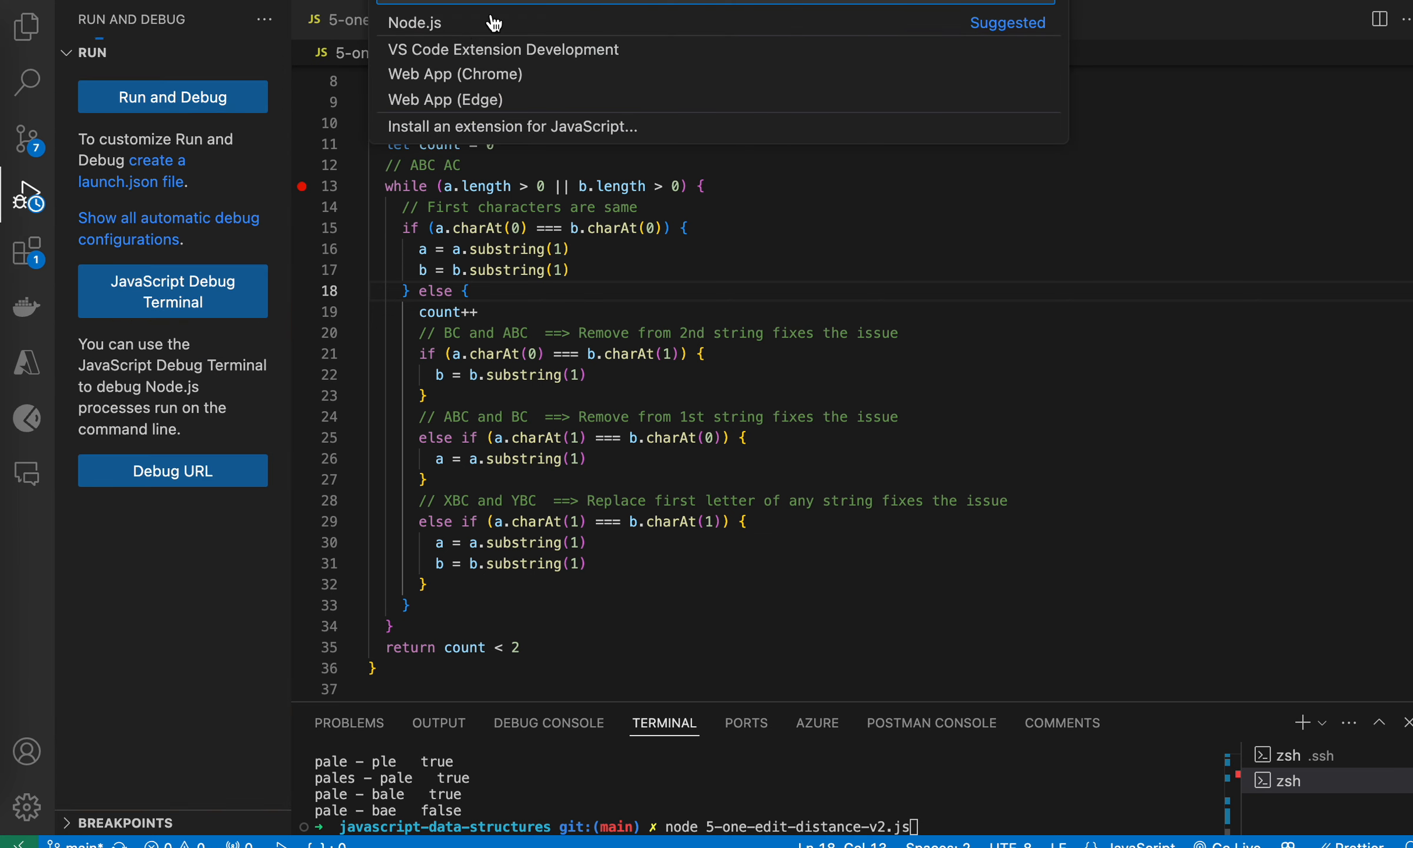
{"action": "left_click", "coordinate": [416, 23]}
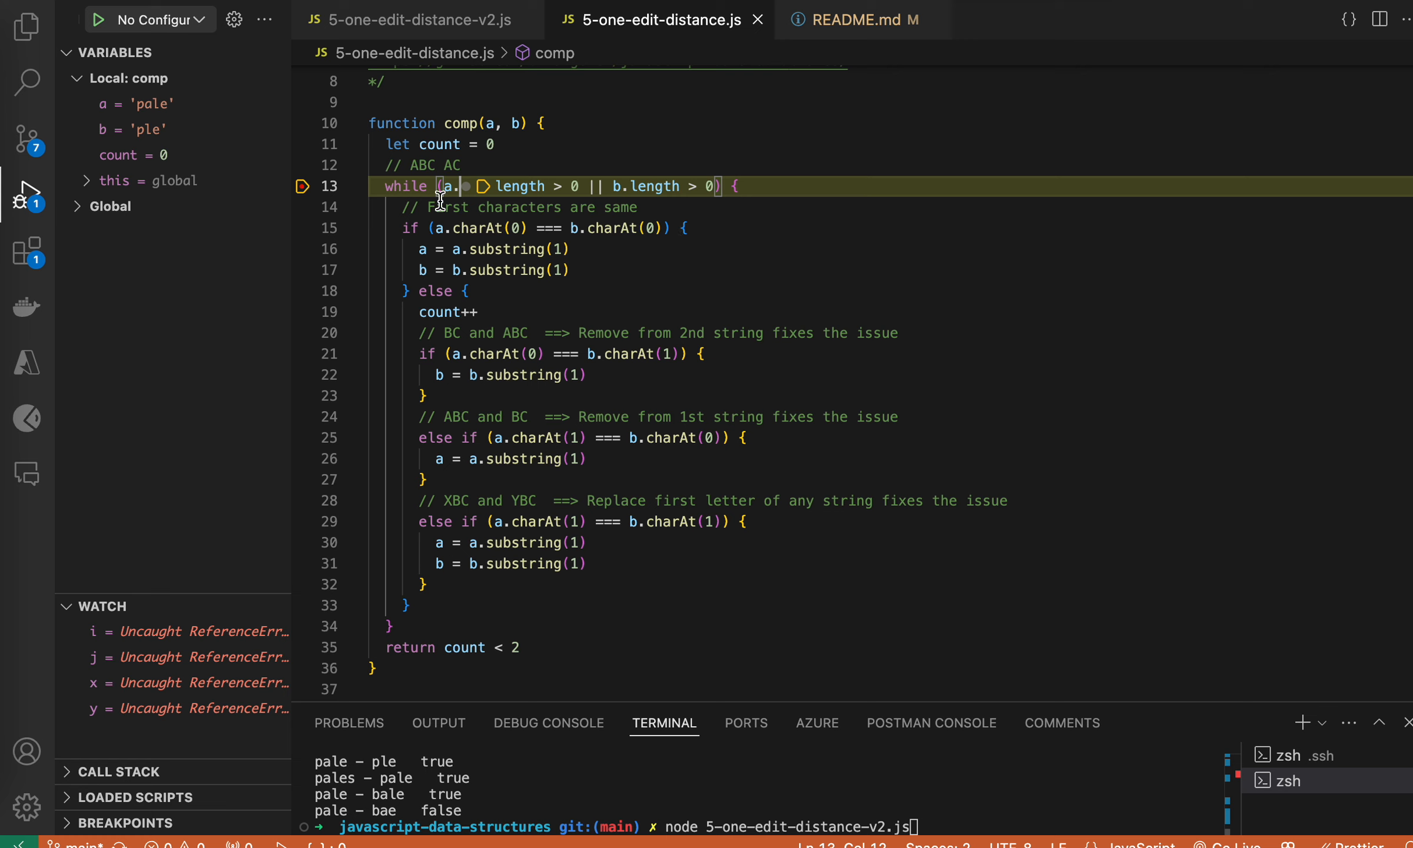
{"action": "mouse_move", "coordinate": [160, 124]}
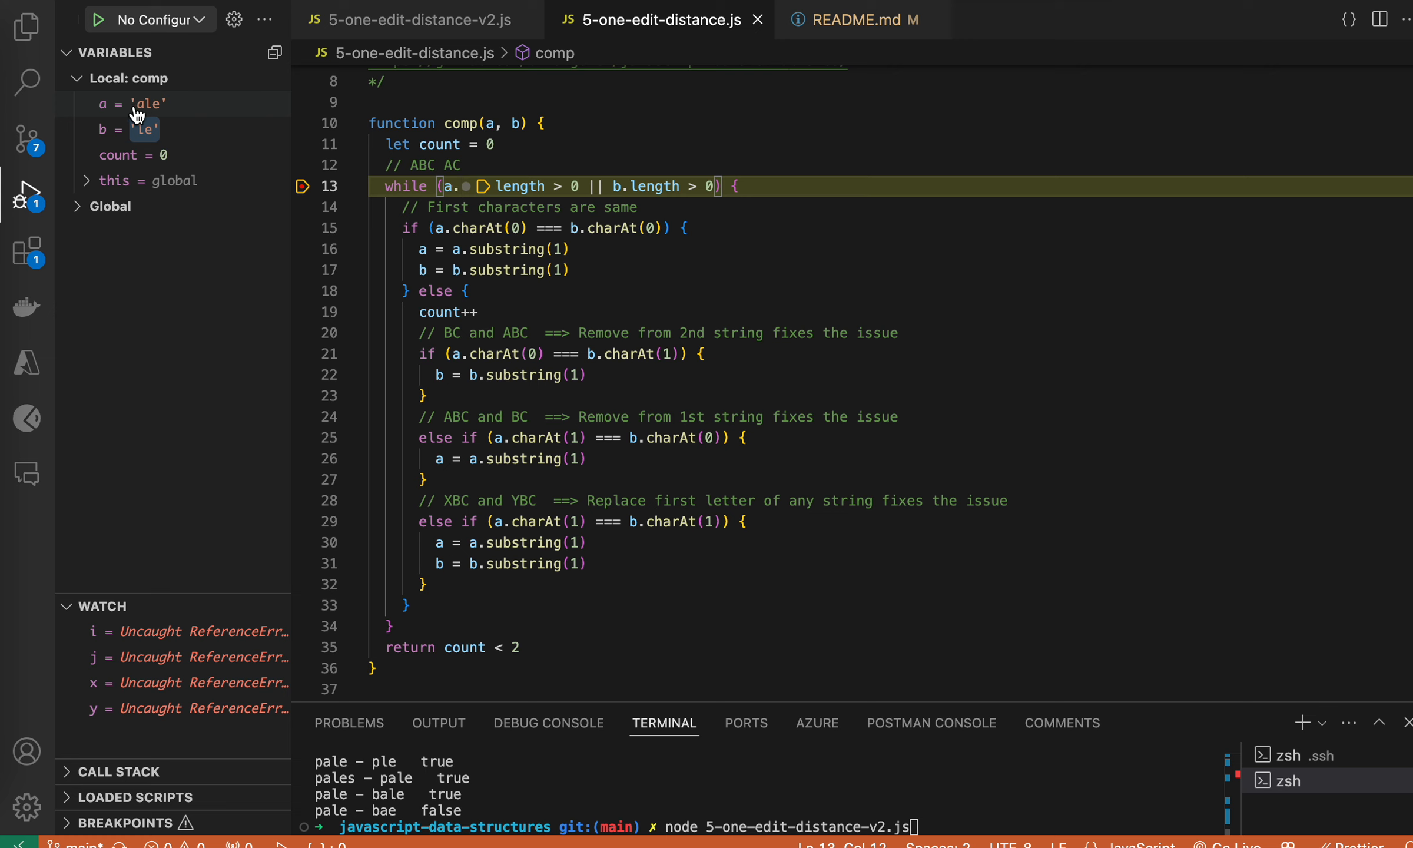
{"action": "mouse_move", "coordinate": [989, 18]}
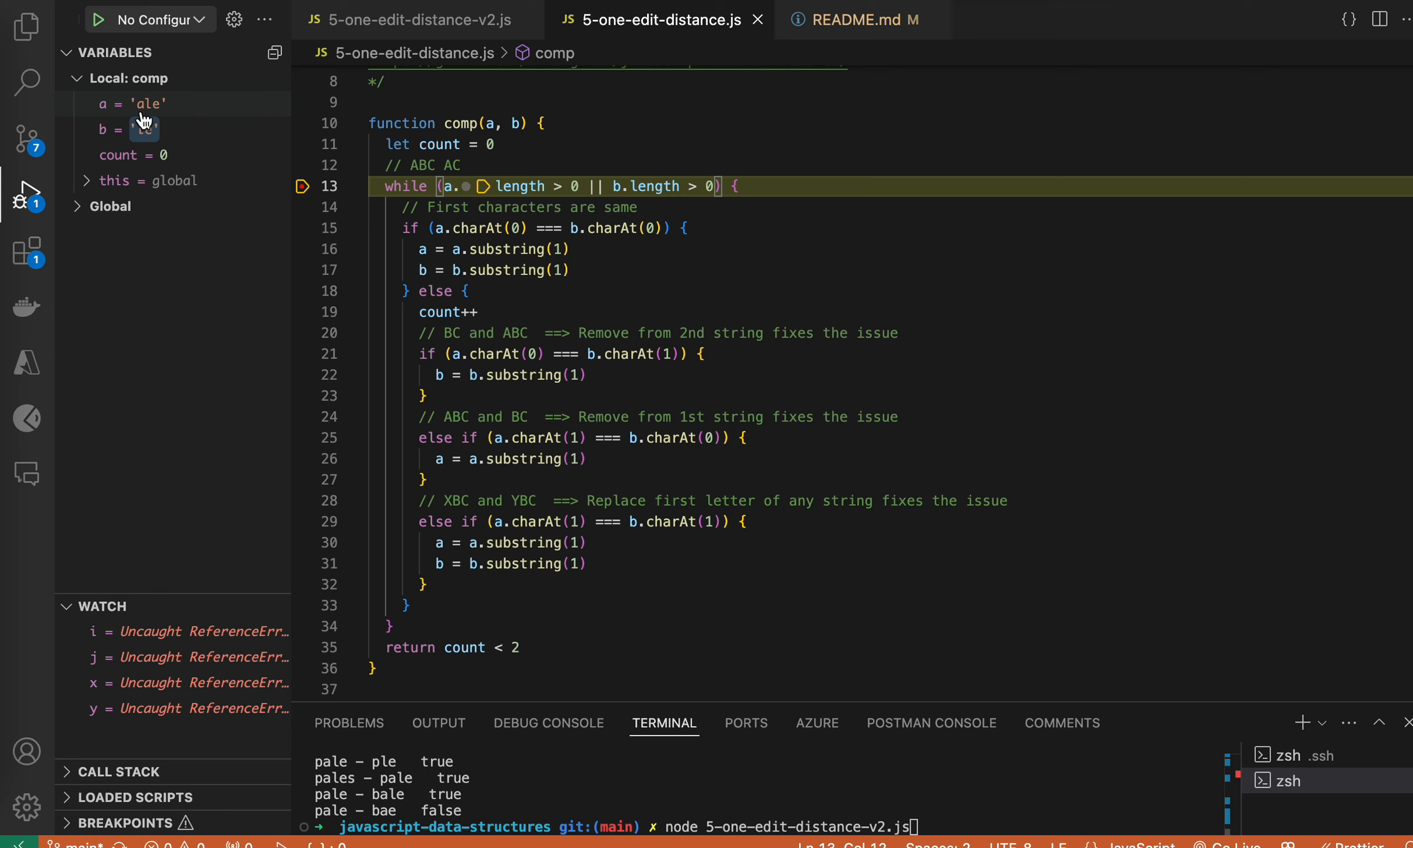
{"action": "mouse_move", "coordinate": [146, 102]}
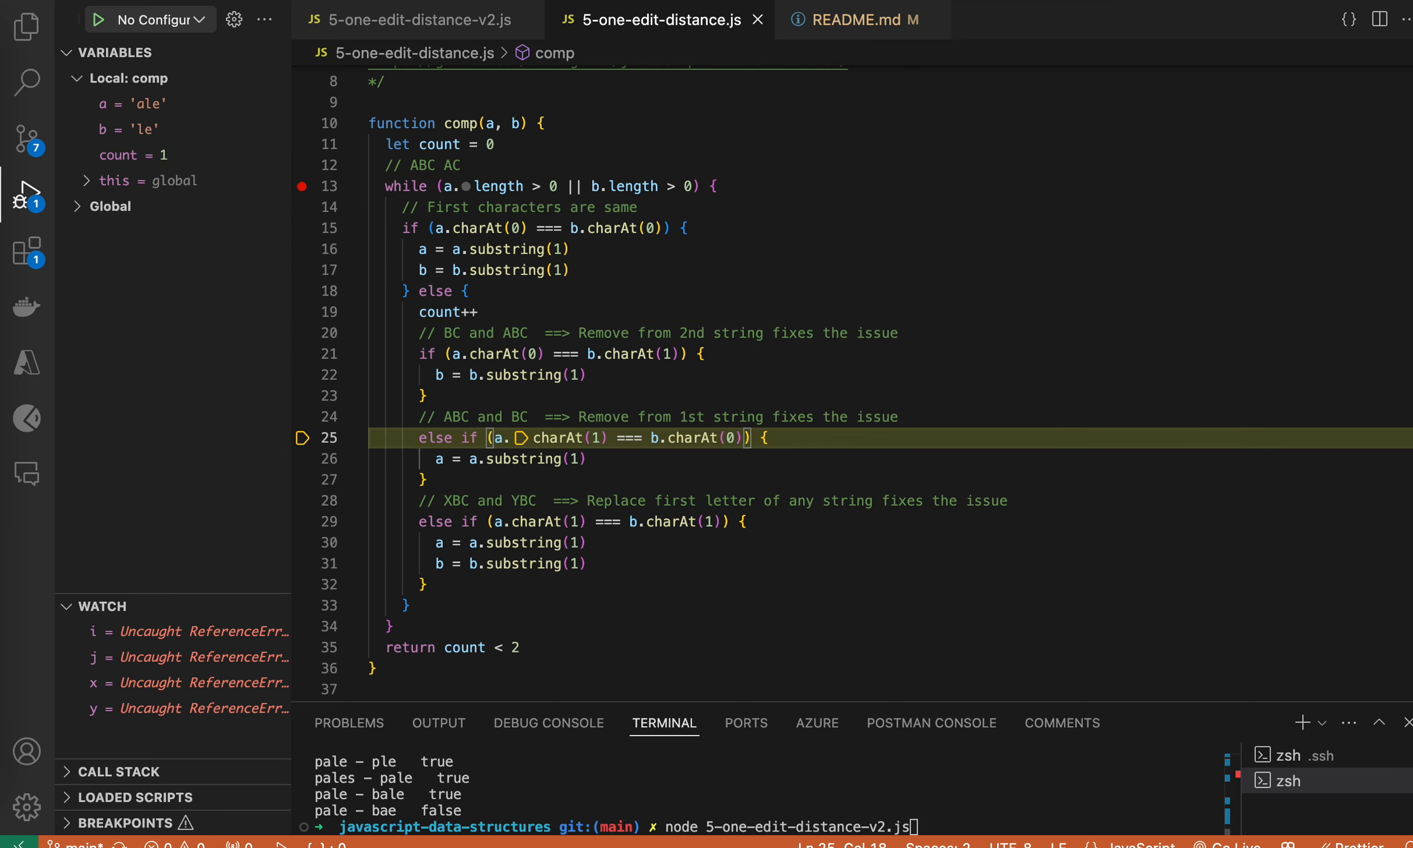
{"action": "key", "text": "F10"}
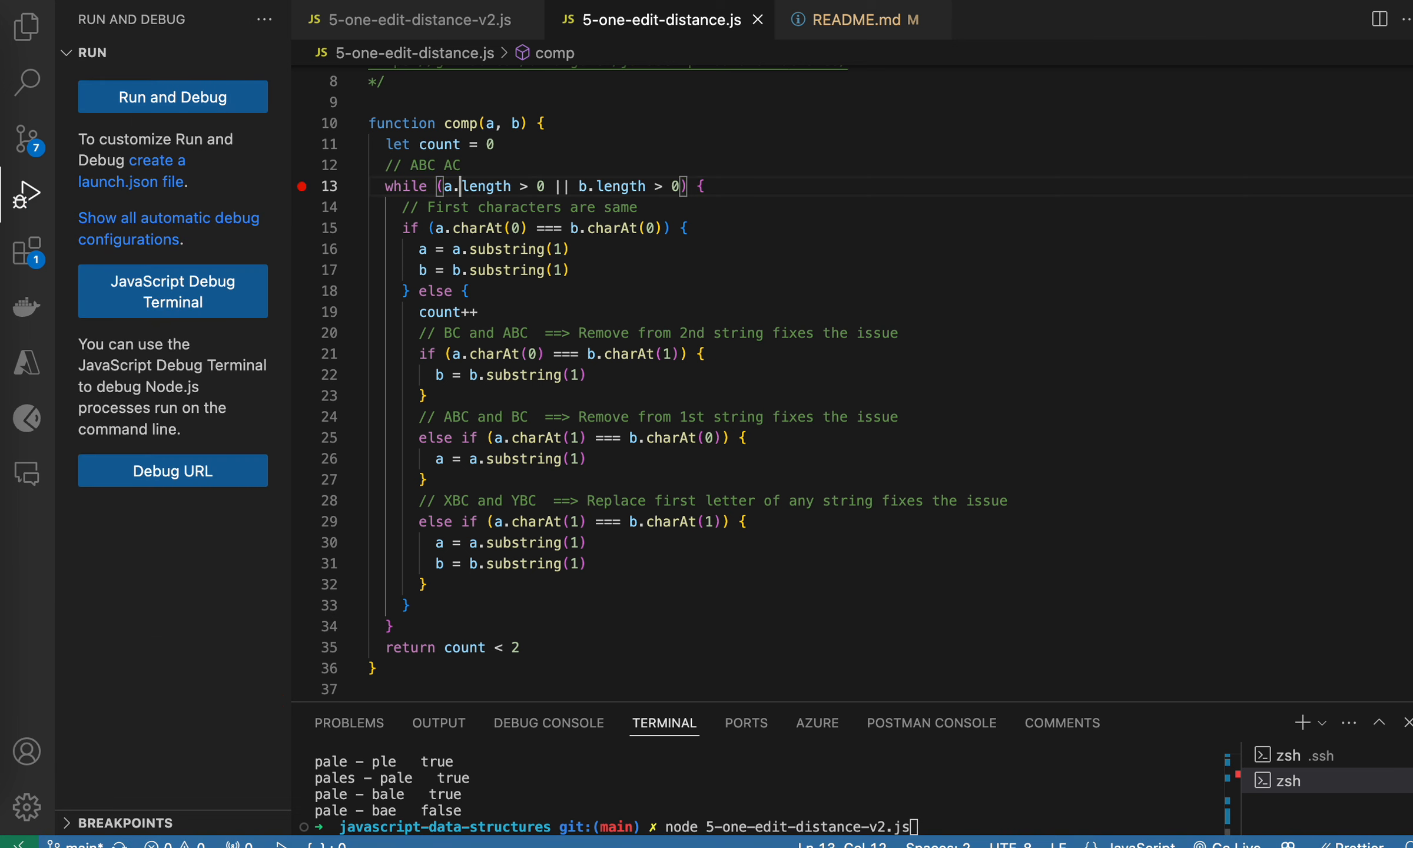
{"action": "mouse_move", "coordinate": [597, 177]}
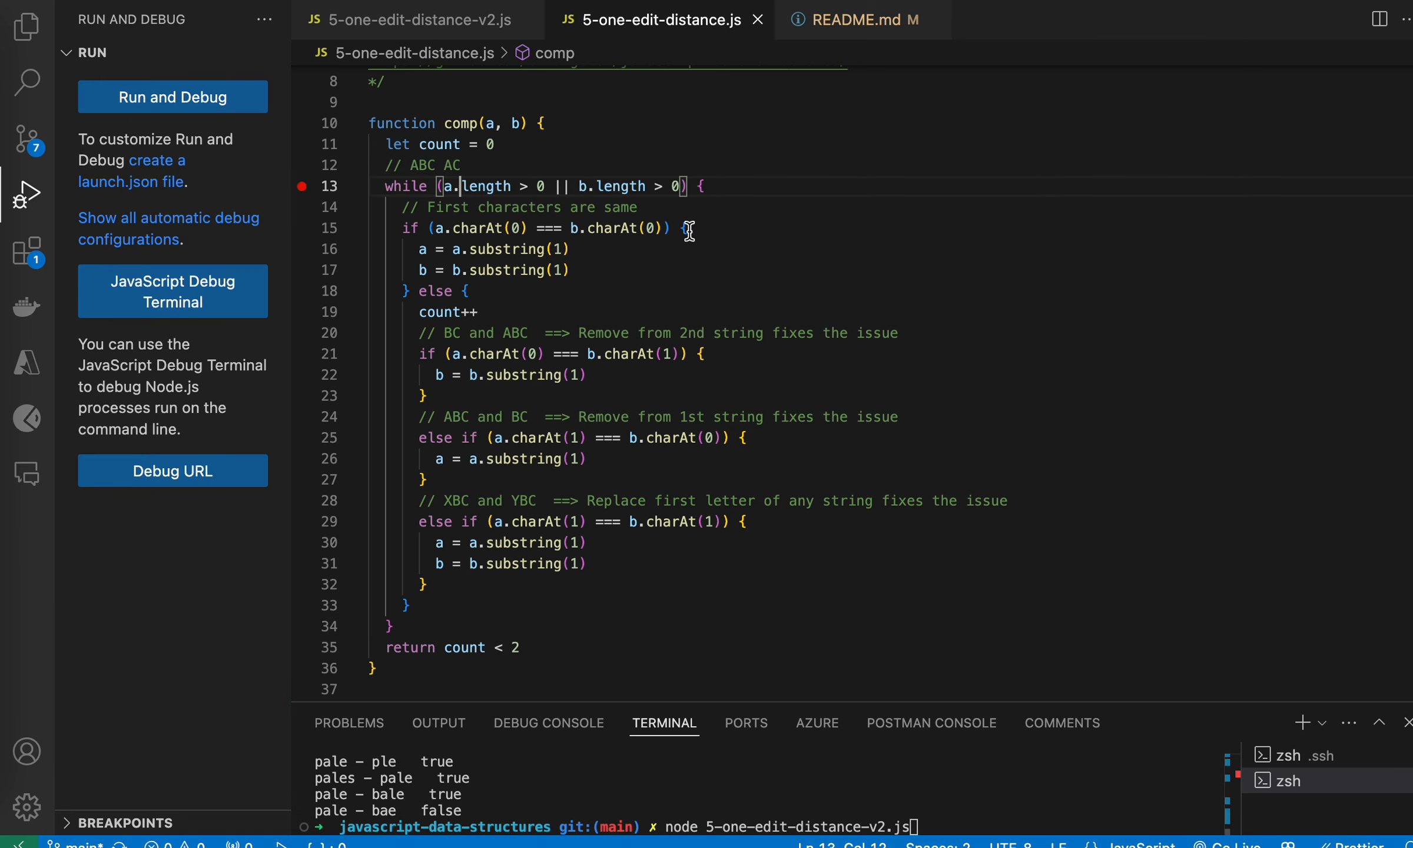
{"action": "mouse_move", "coordinate": [556, 322]}
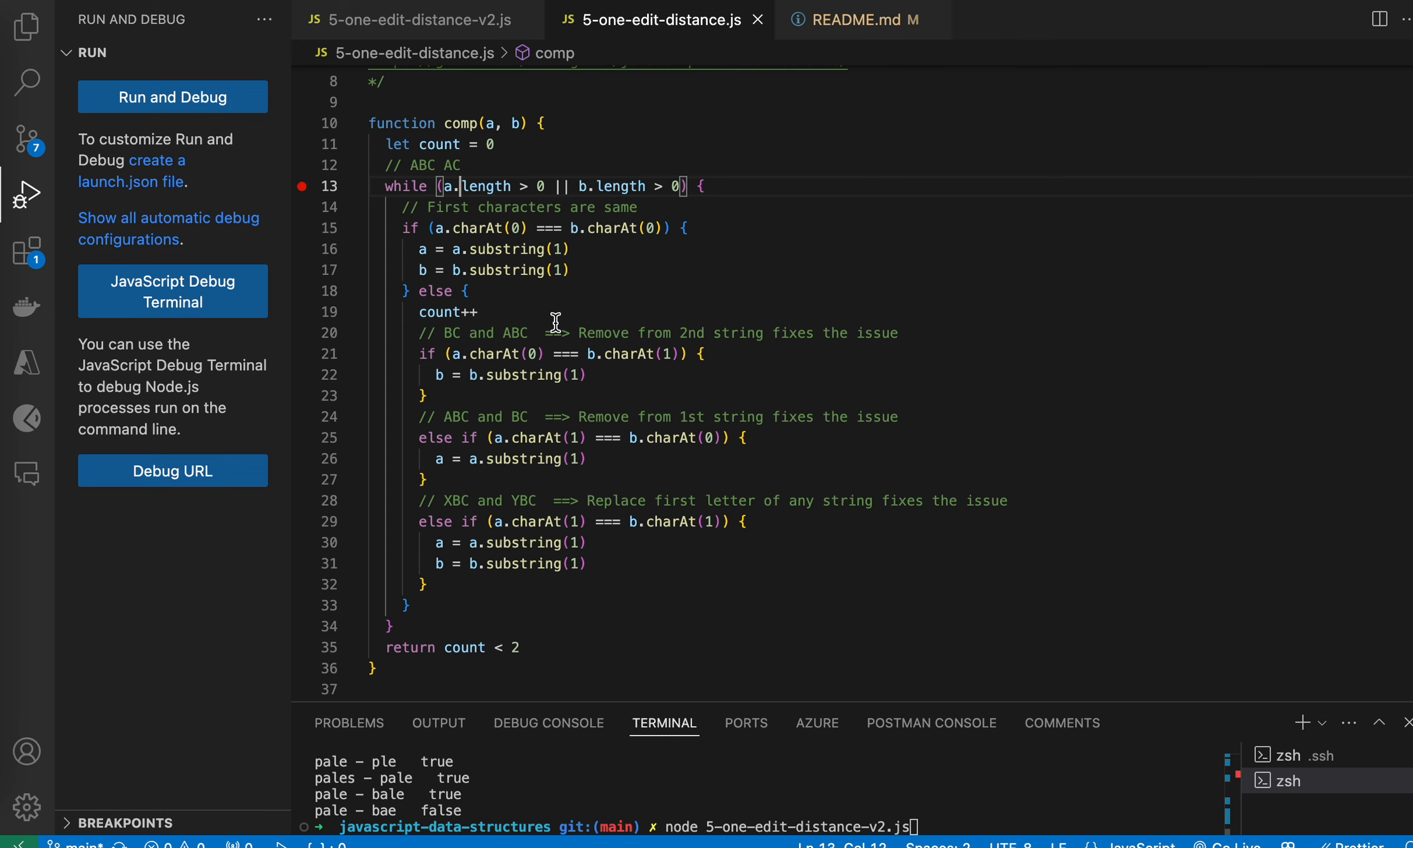
{"action": "mouse_move", "coordinate": [650, 382]}
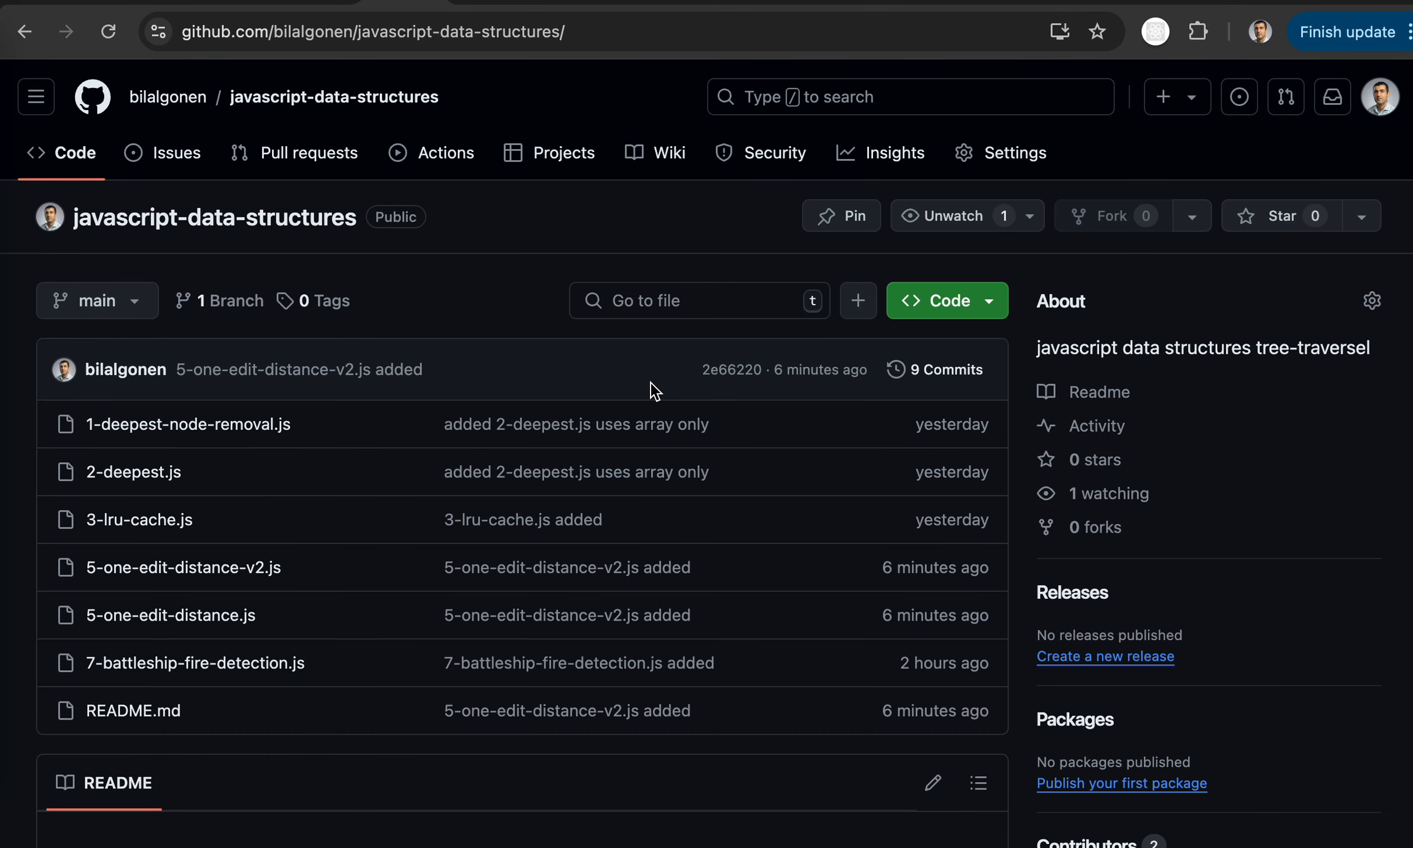
- Scroll through the README's explanation of the first solution
{"action": "scroll", "scroll_direction": "down", "scroll_amount": 3}
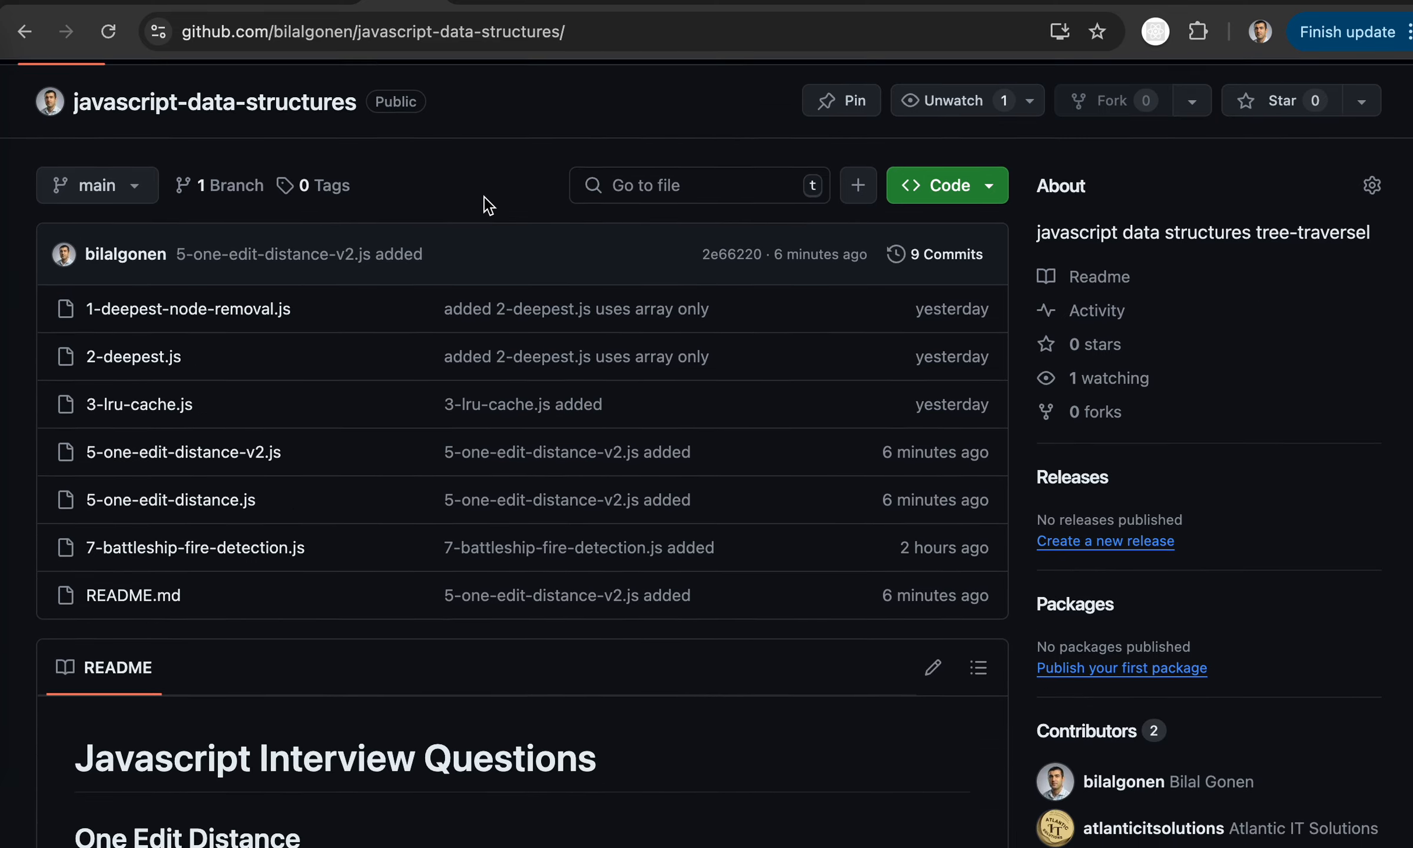
{"action": "scroll", "scroll_direction": "down", "scroll_amount": 3}
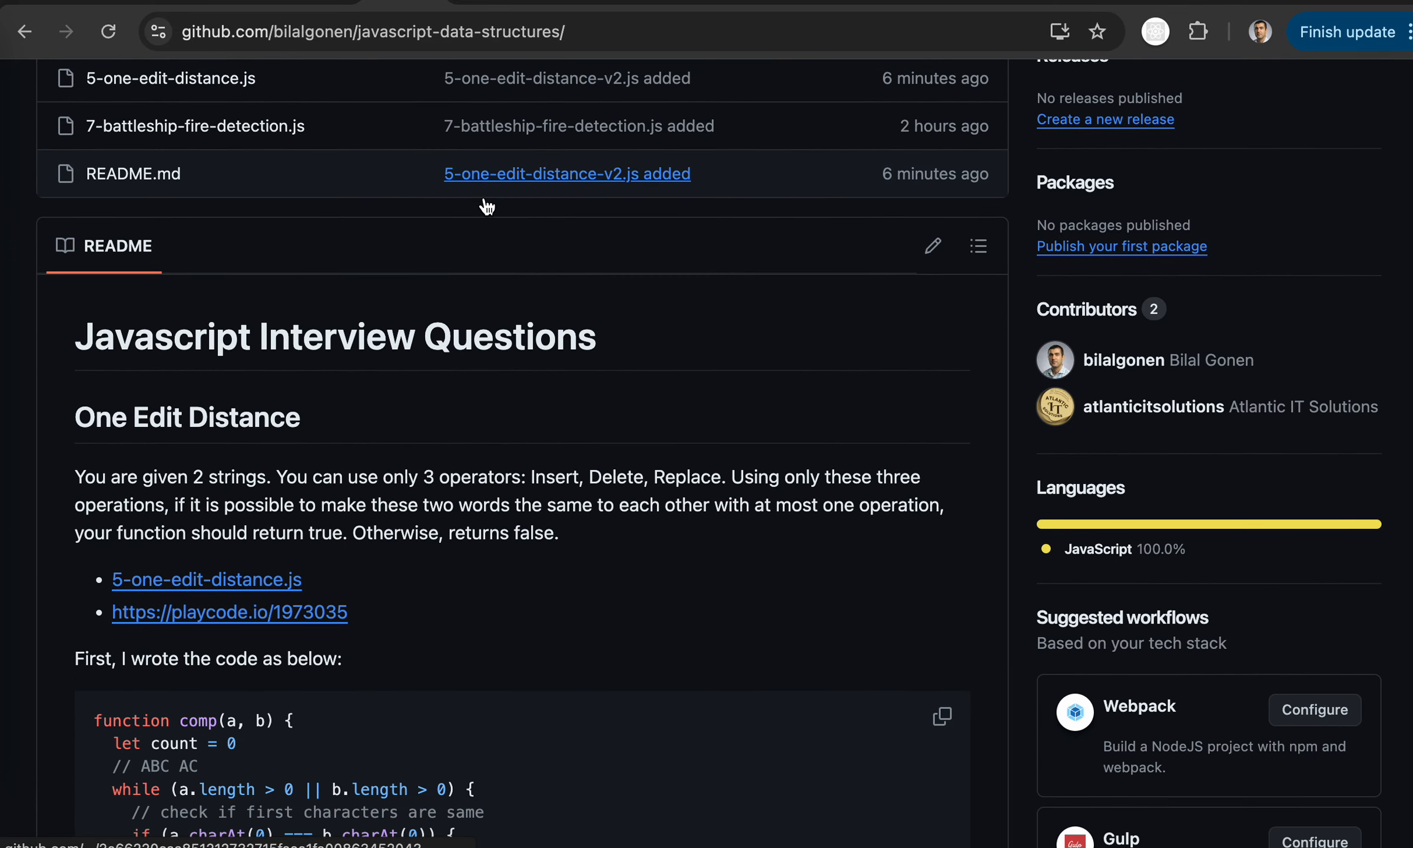
{"action": "scroll", "scroll_direction": "down", "scroll_amount": 3}
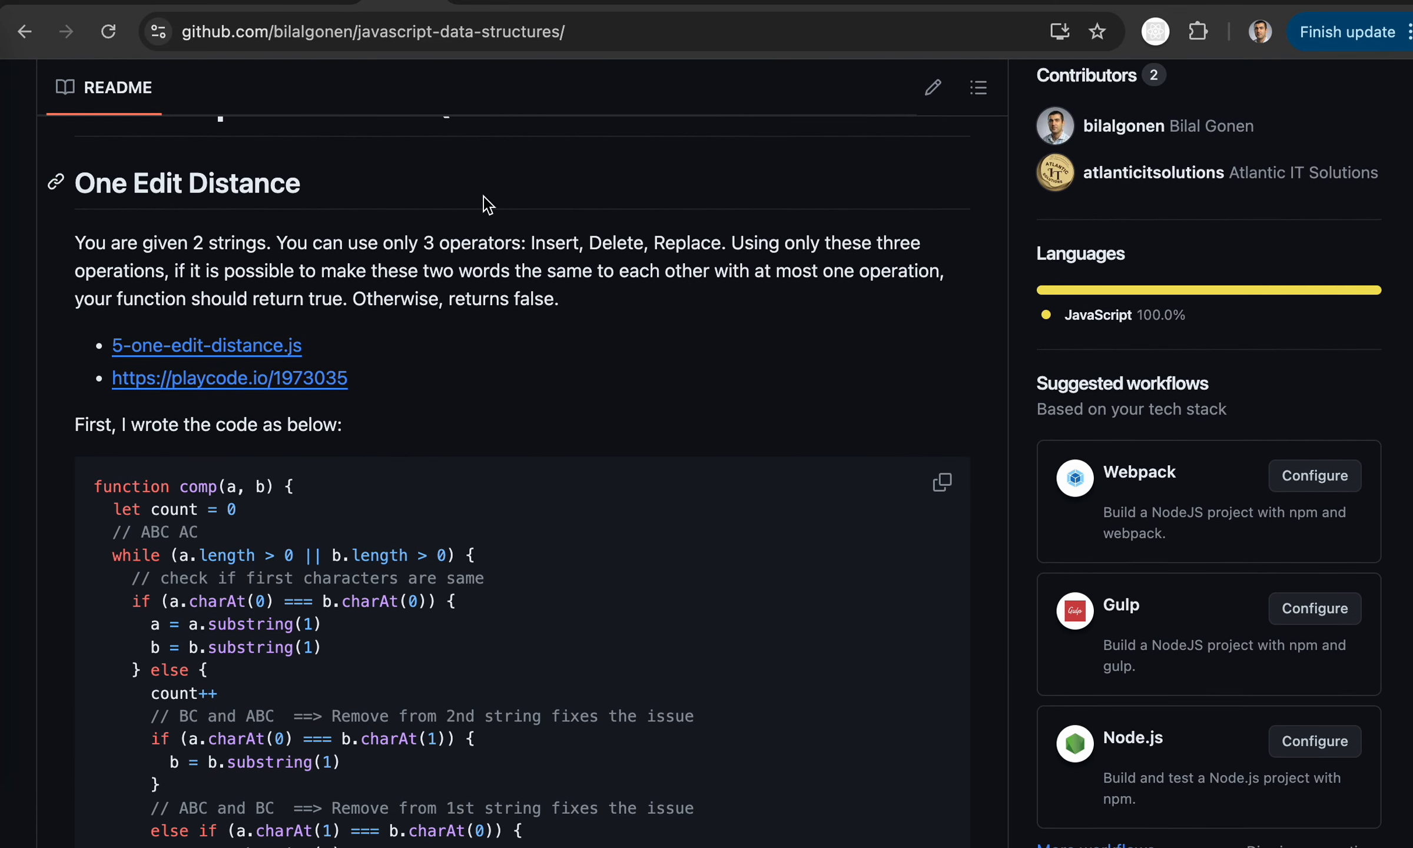
{"action": "scroll", "scroll_direction": "down", "scroll_amount": 3}
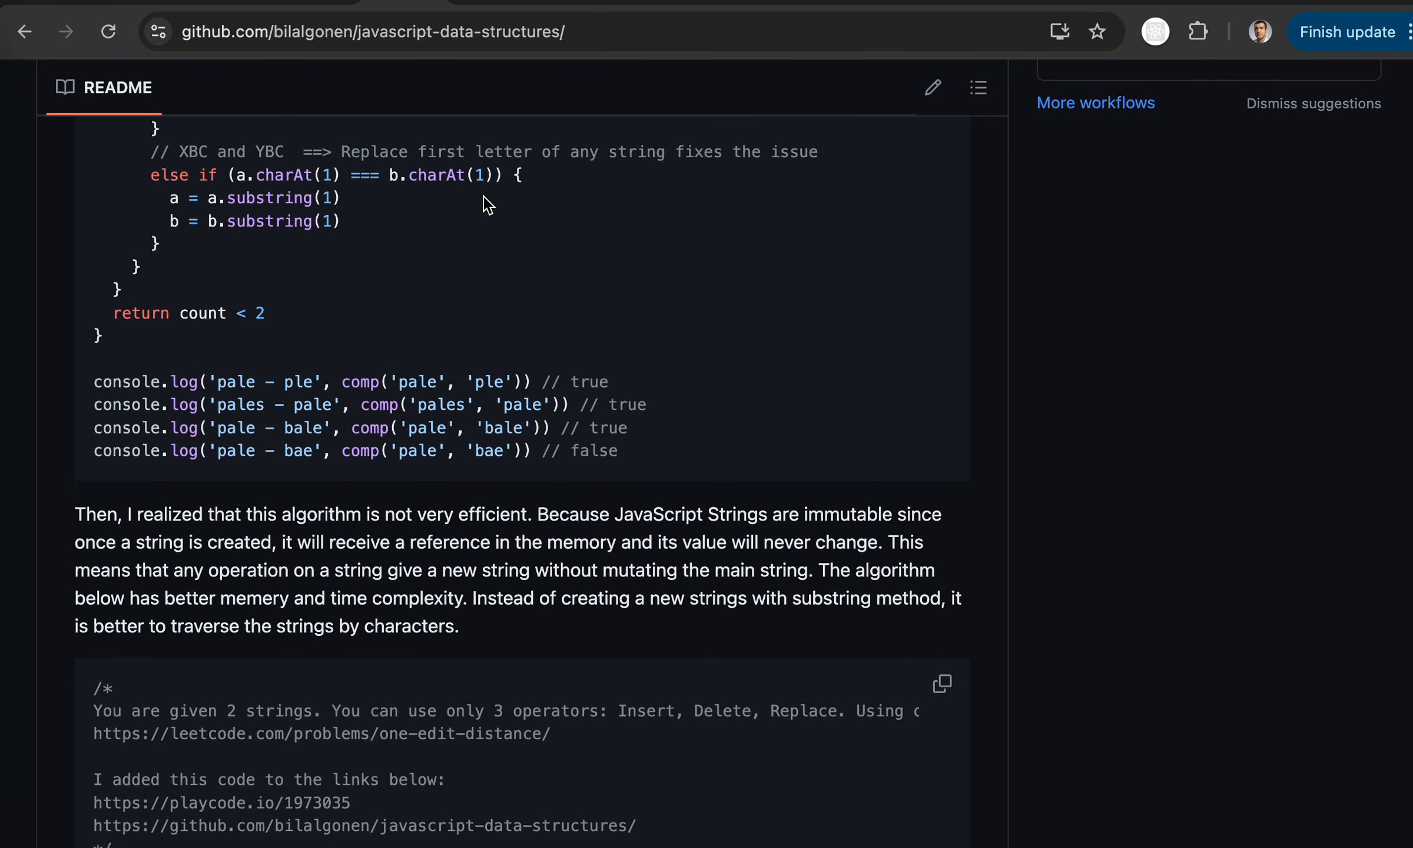
{"action": "scroll", "scroll_direction": "down", "scroll_amount": 3}
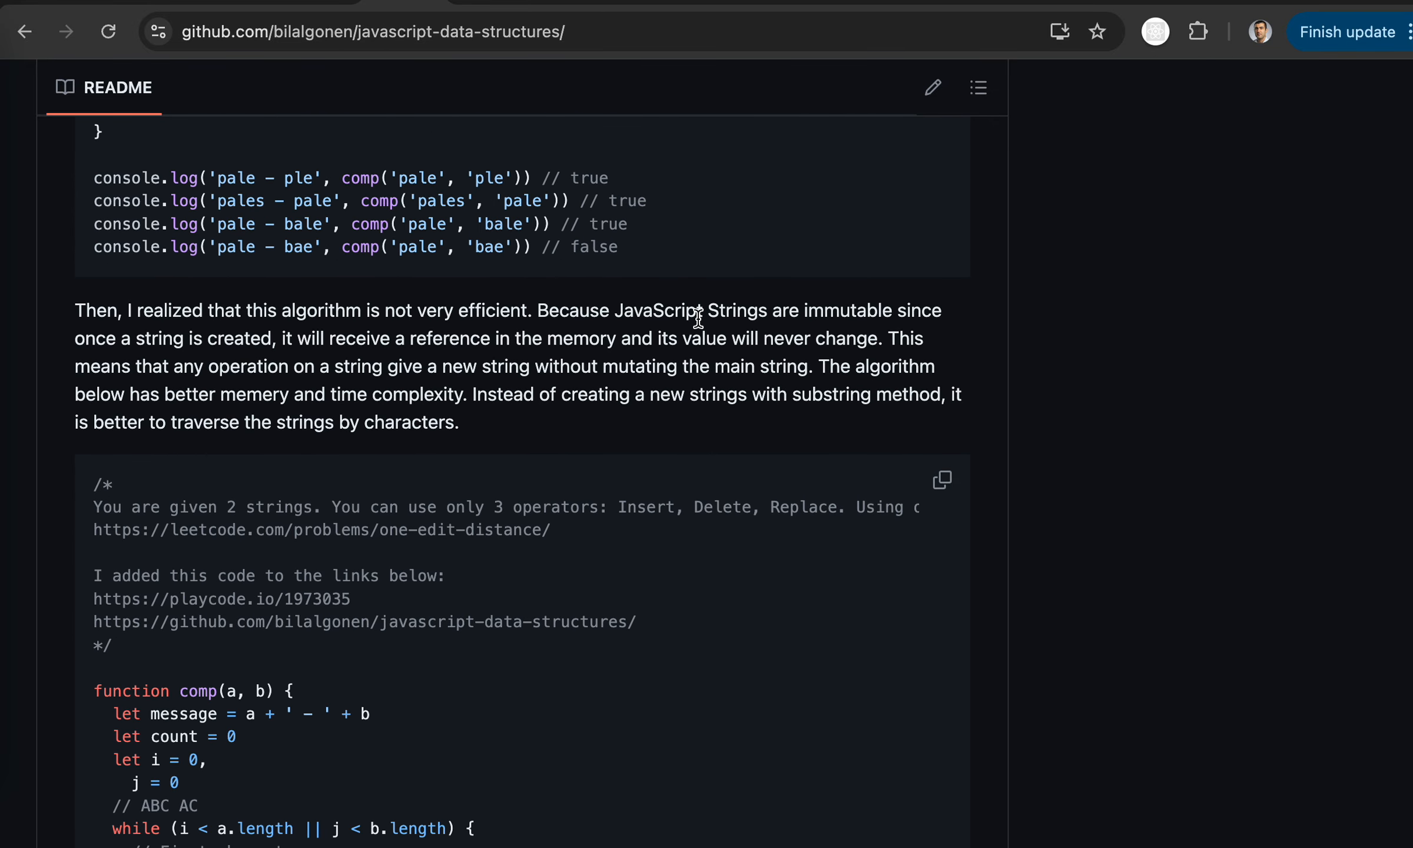
{"action": "mouse_move", "coordinate": [775, 317]}
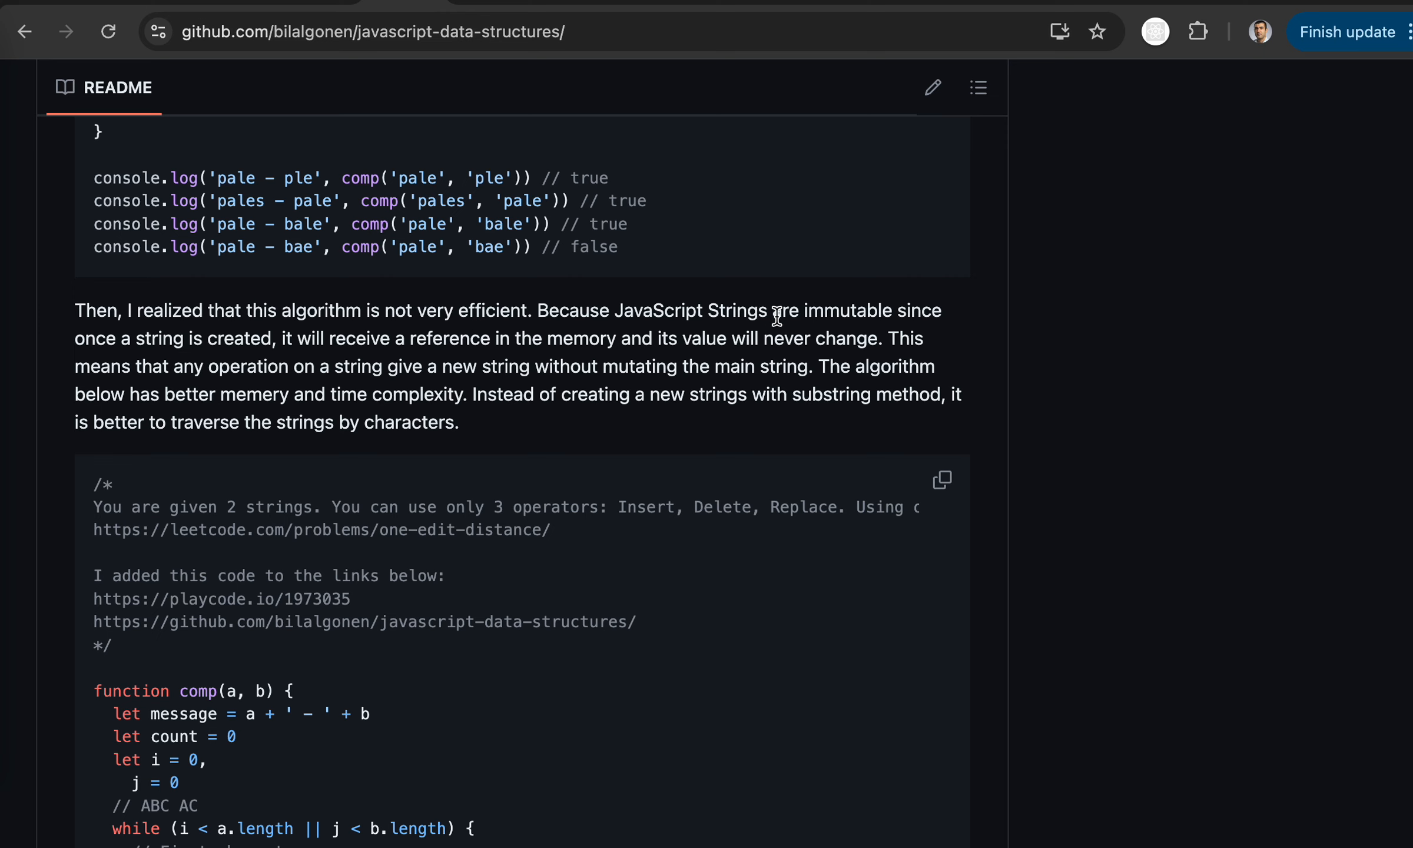
{"action": "mouse_move", "coordinate": [733, 358]}
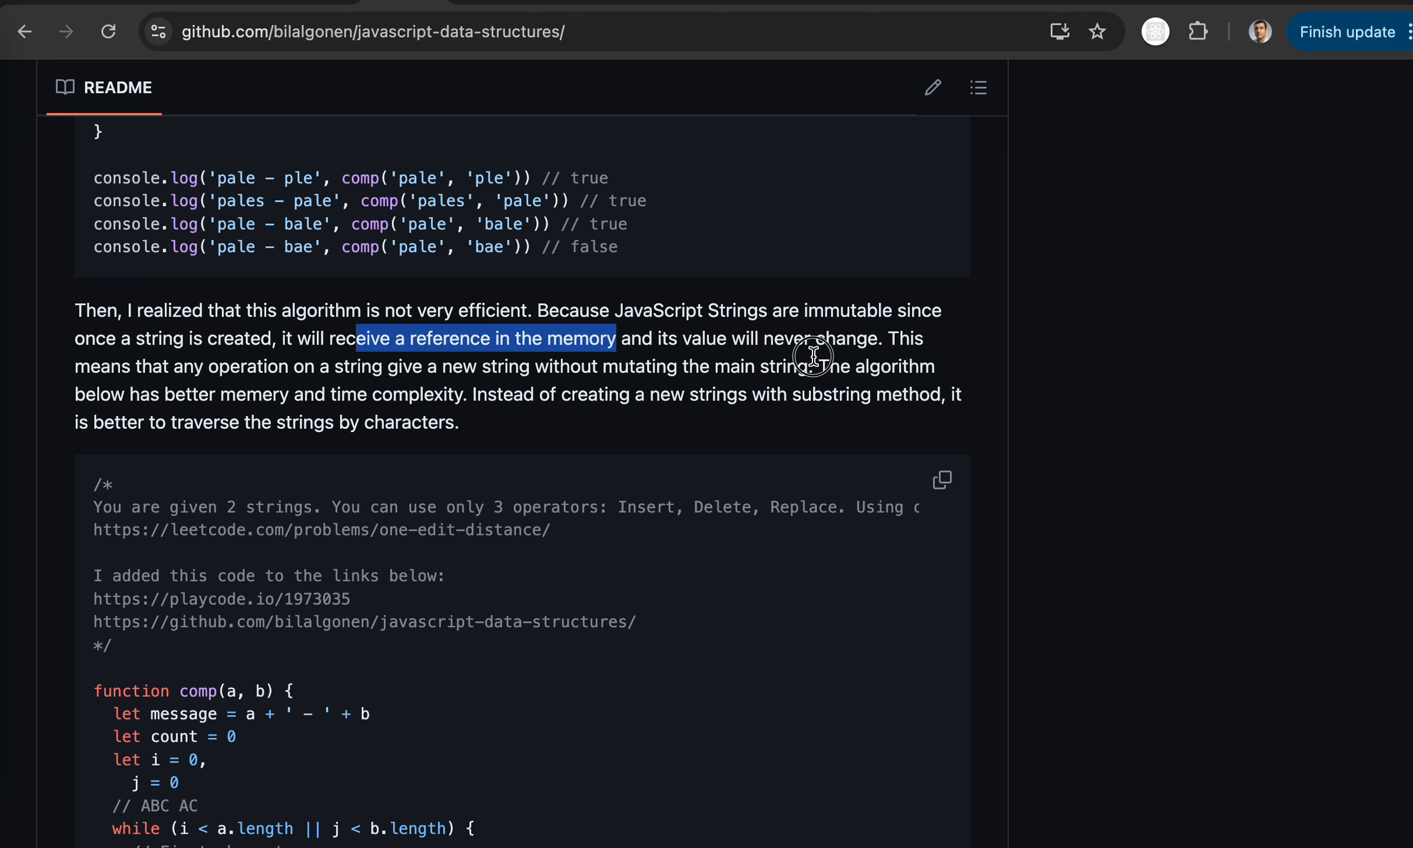
- Clear the memory-reference emphasis and scroll to the optimized comp using i and j indices
{"action": "left_click", "coordinate": [455, 369]}
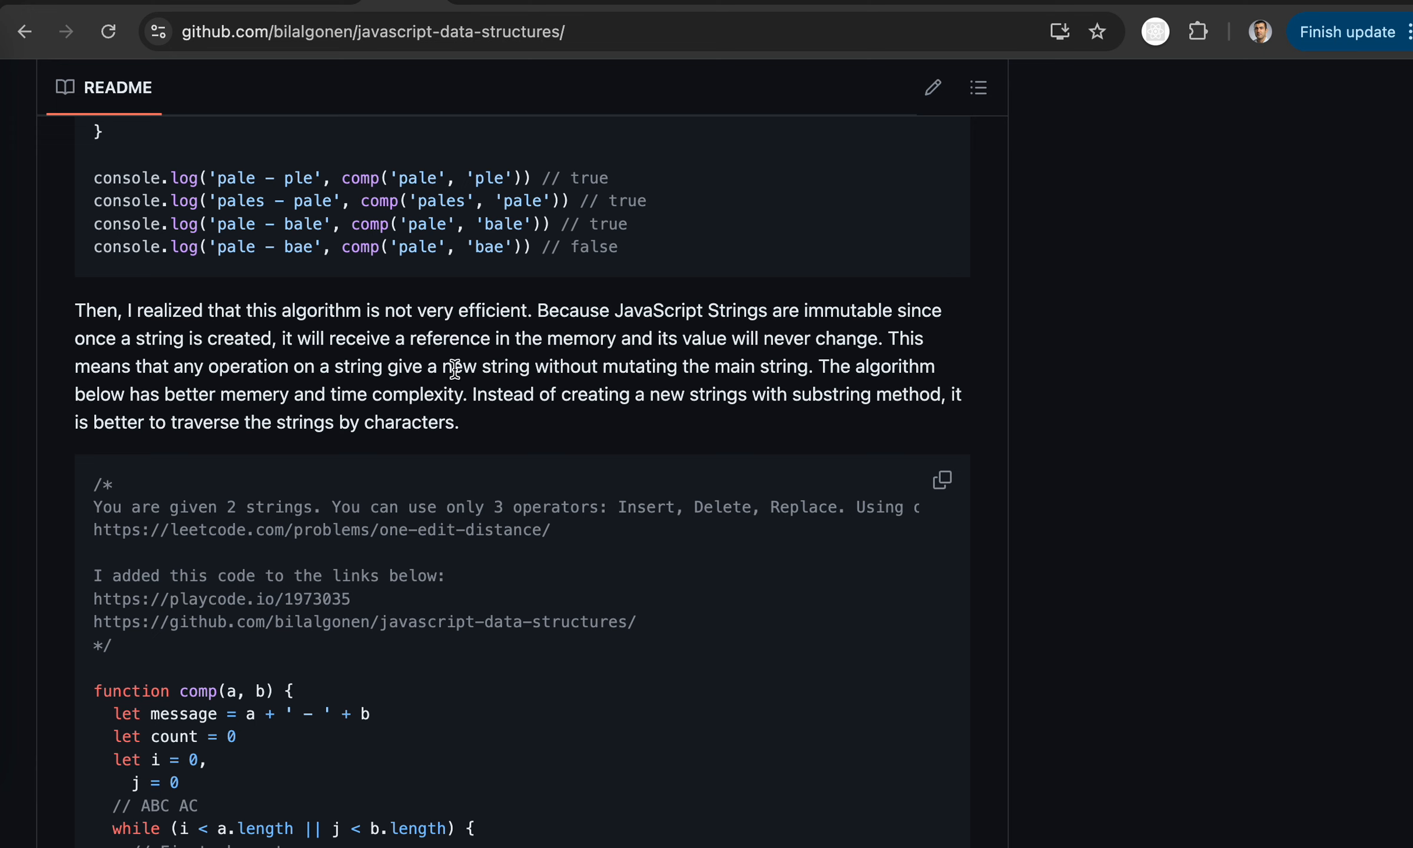
{"action": "mouse_move", "coordinate": [457, 391]}
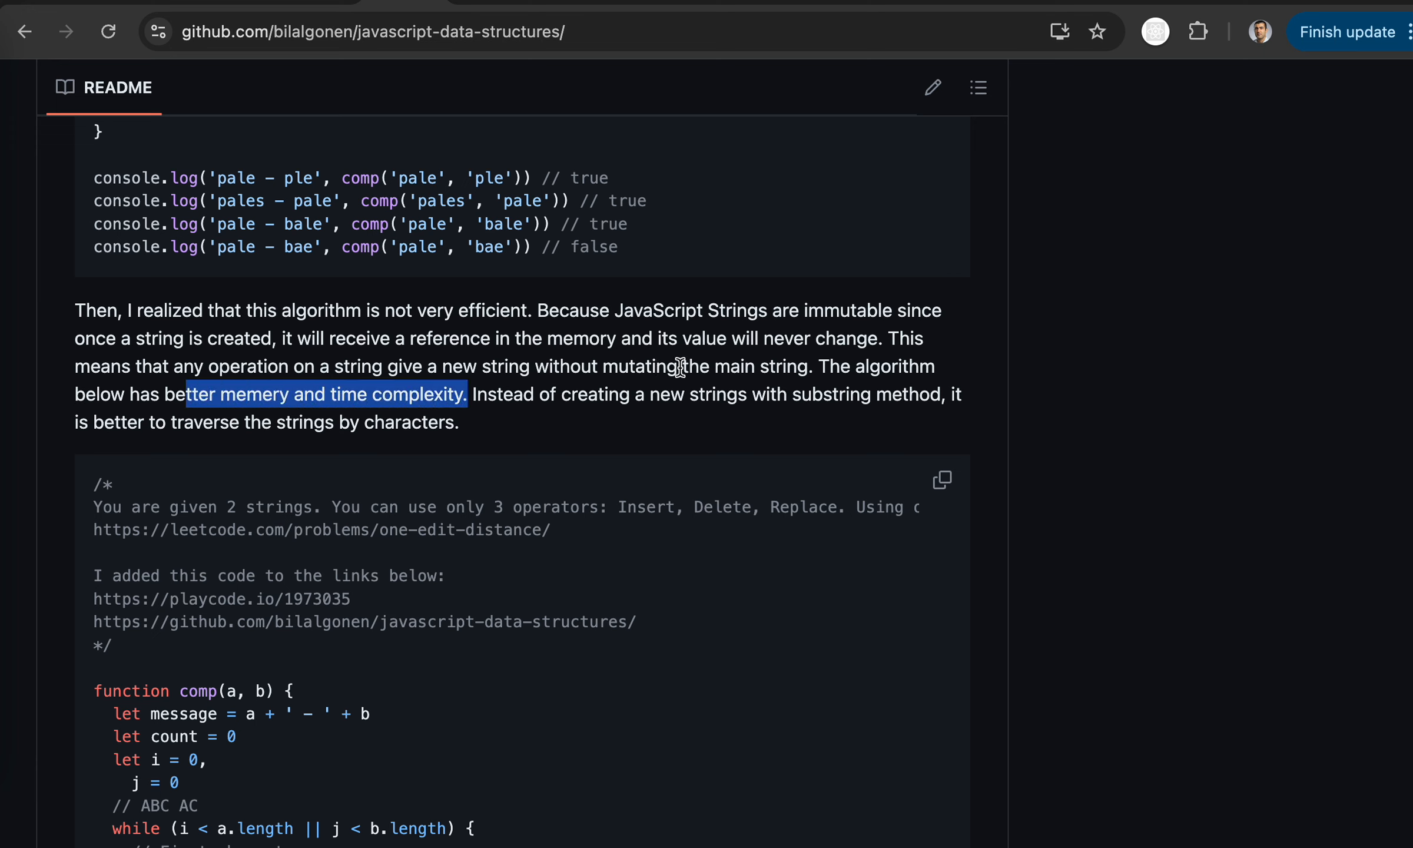
{"action": "scroll", "scroll_direction": "down", "scroll_amount": 3}
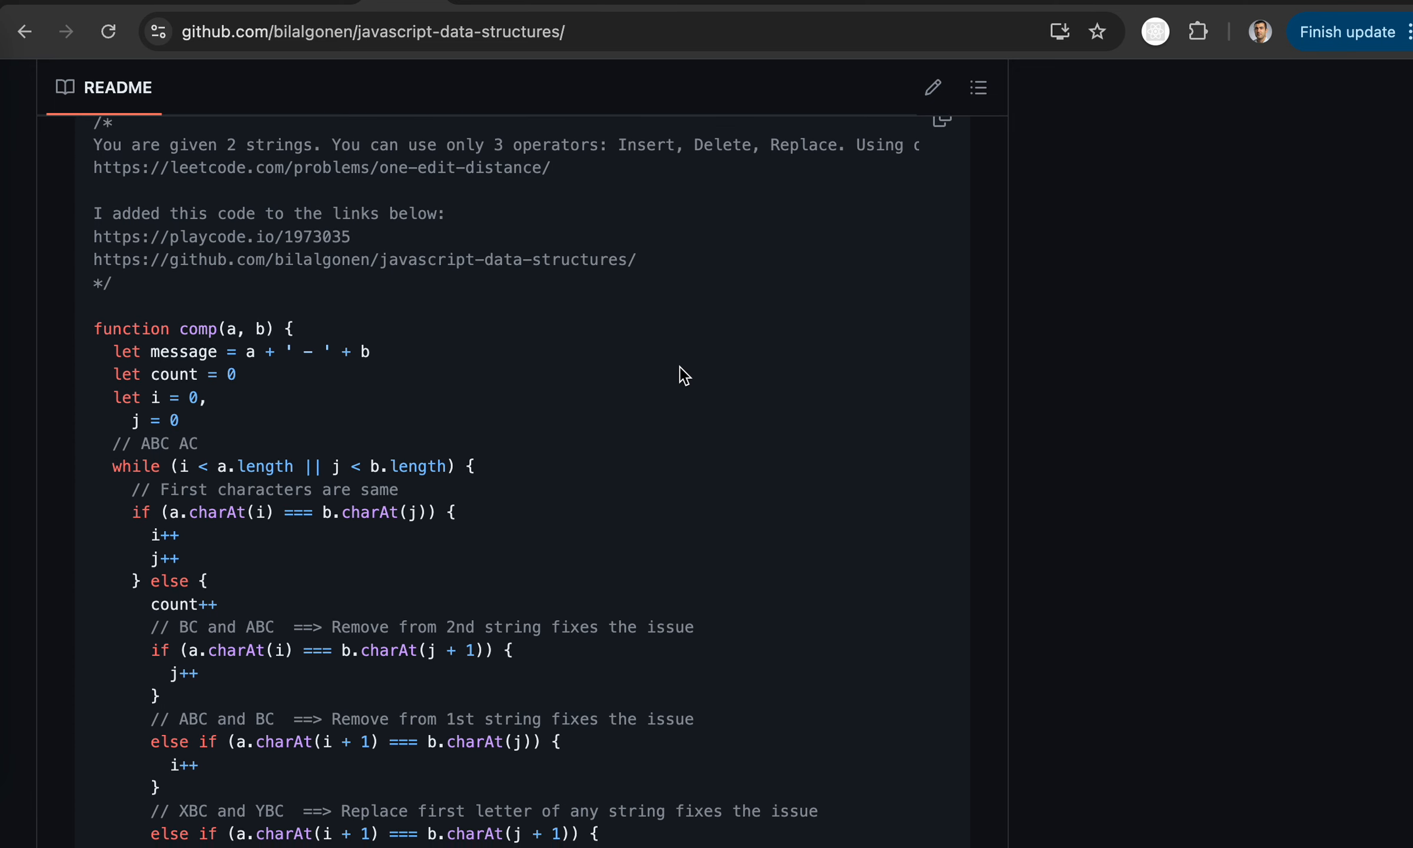
{"action": "scroll", "scroll_direction": "down", "scroll_amount": 3}
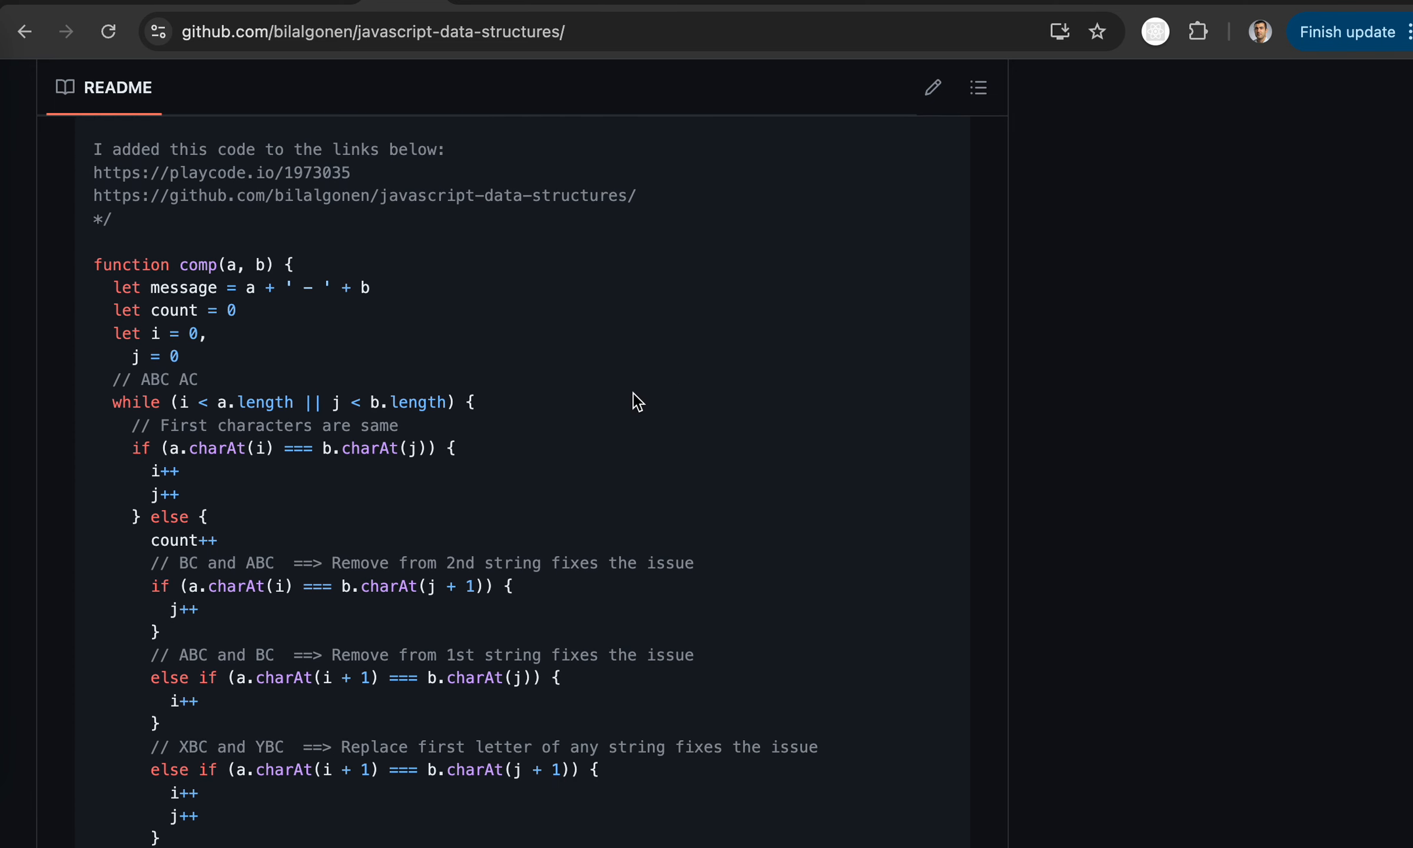
{"action": "scroll", "scroll_direction": "down", "scroll_amount": 3}
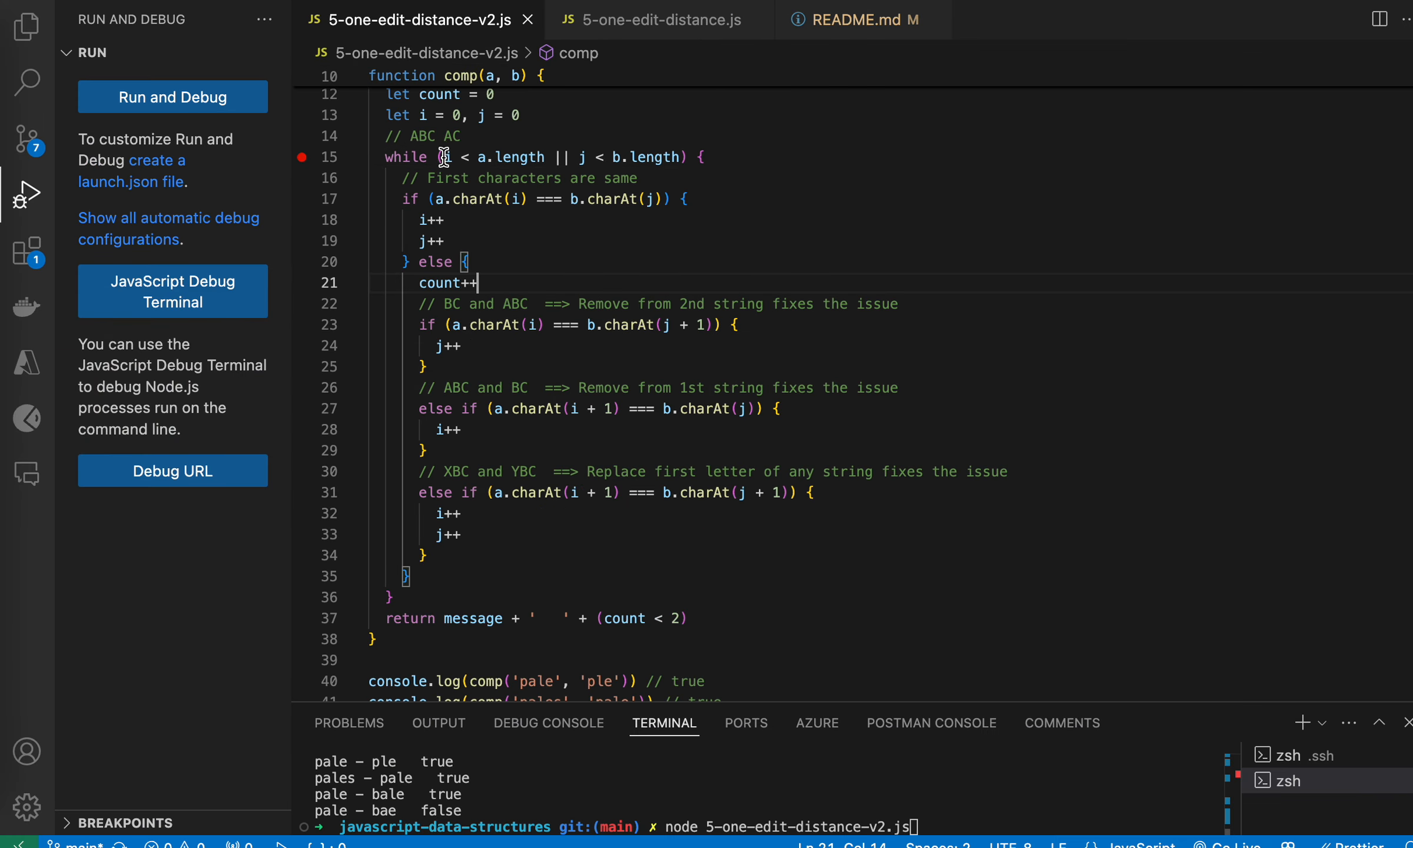
- Review the v2 loop condition and test calls, then run it to print true, true, true, false
{"action": "double_click", "coordinate": [430, 219]}
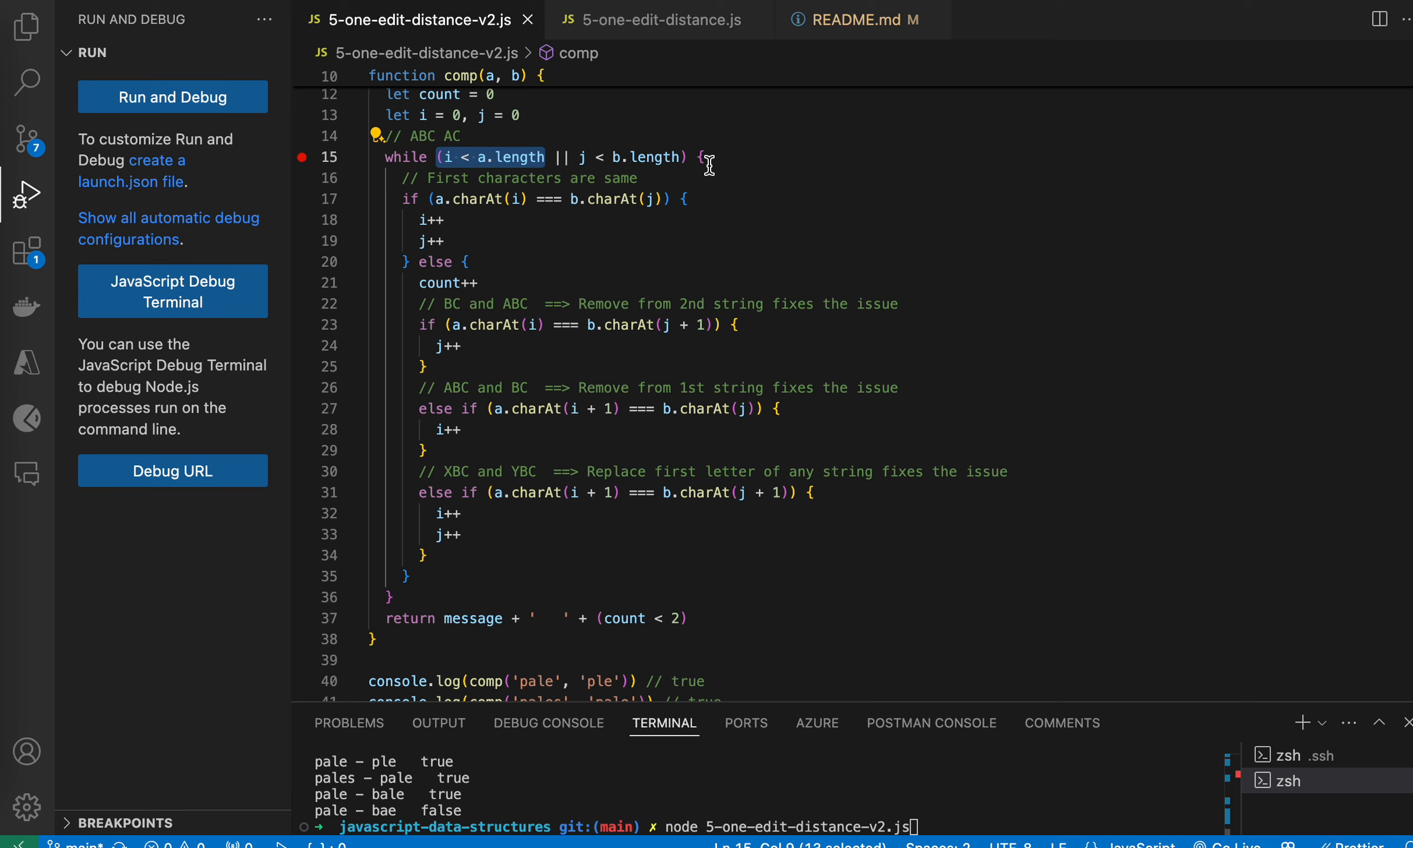
{"action": "mouse_move", "coordinate": [625, 188]}
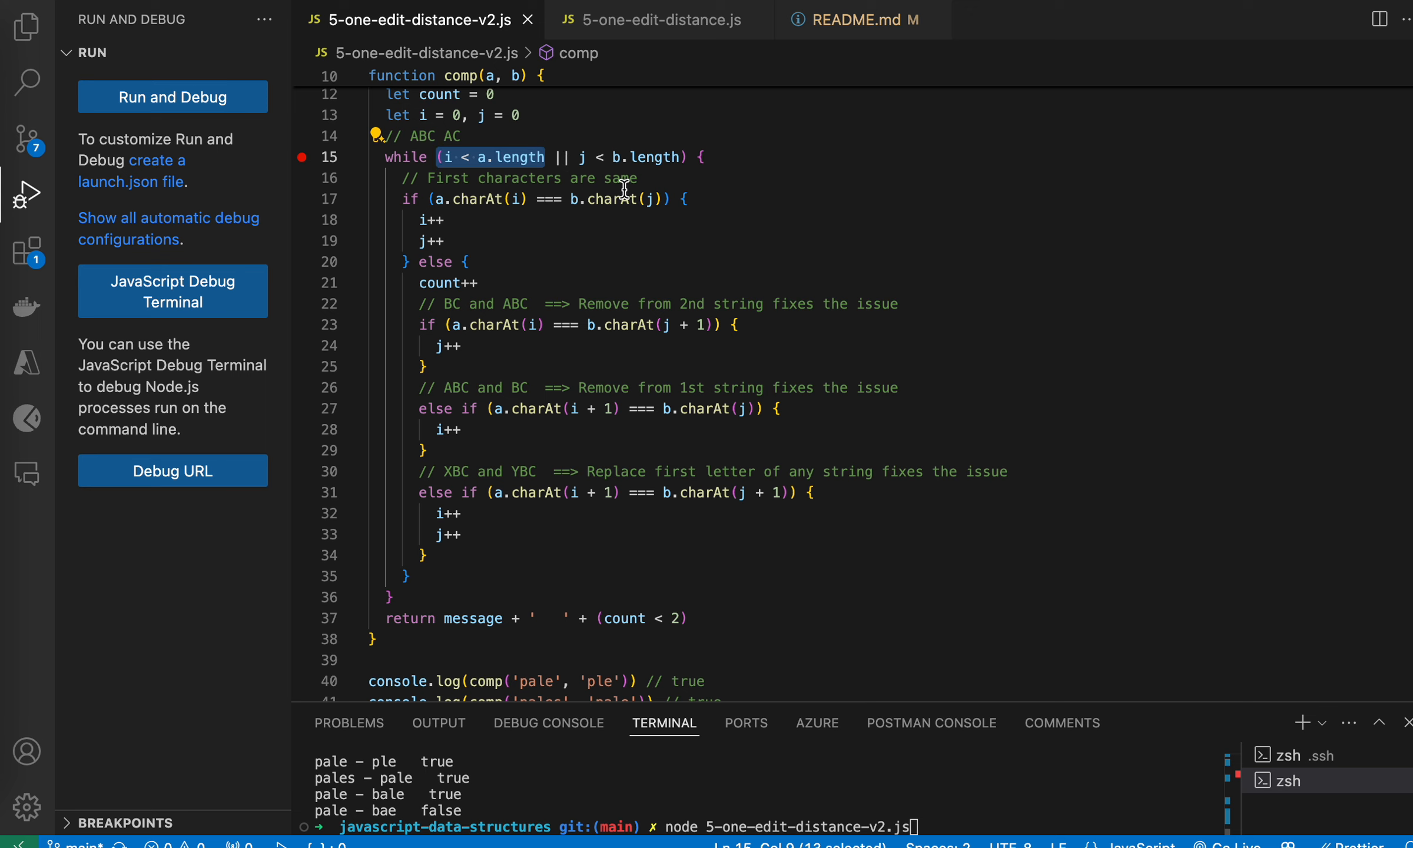
{"action": "scroll", "scroll_direction": "down", "scroll_amount": 3}
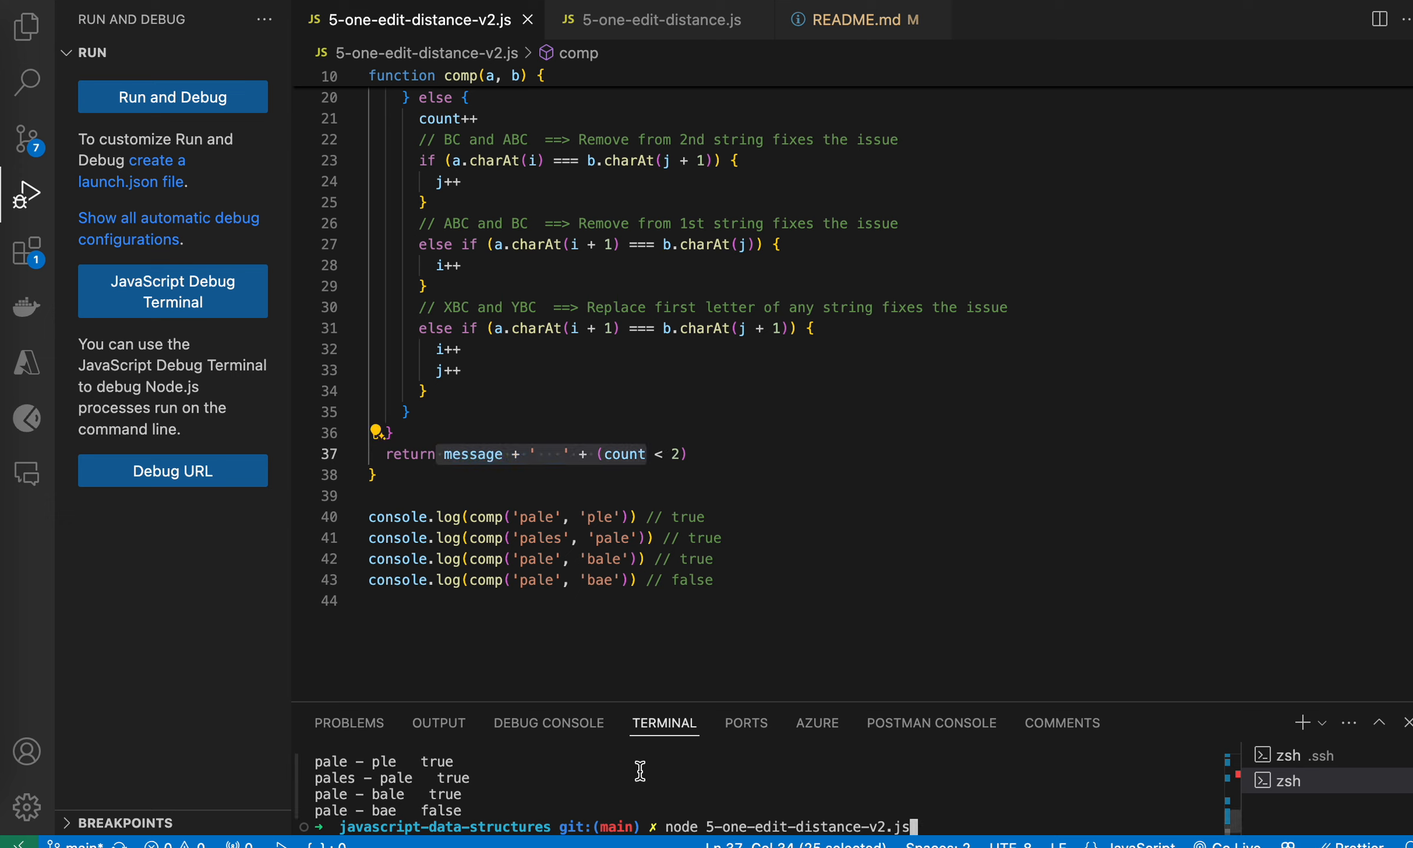
{"action": "key", "text": "Enter"}
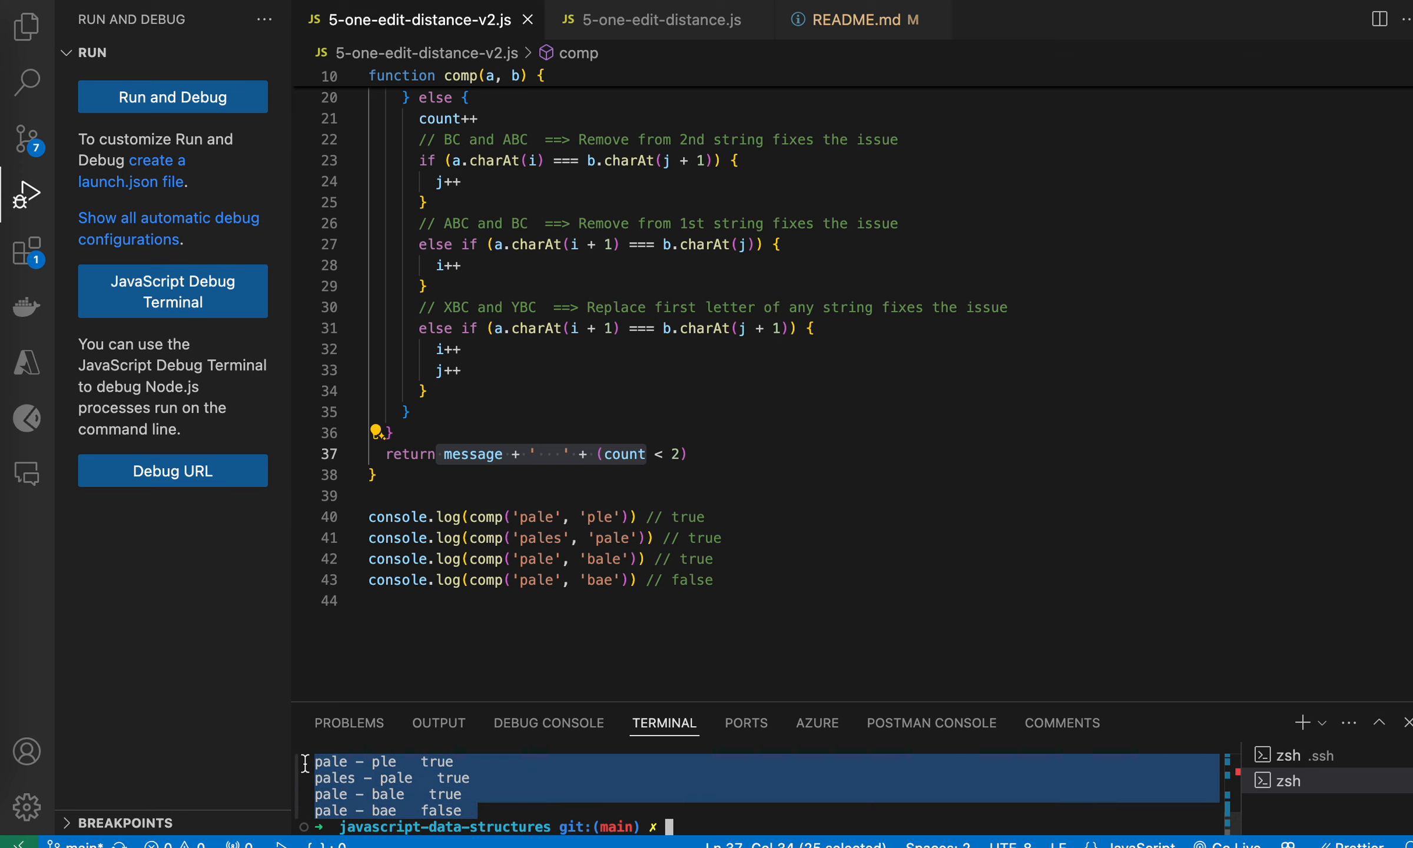
{"action": "mouse_move", "coordinate": [958, 531]}
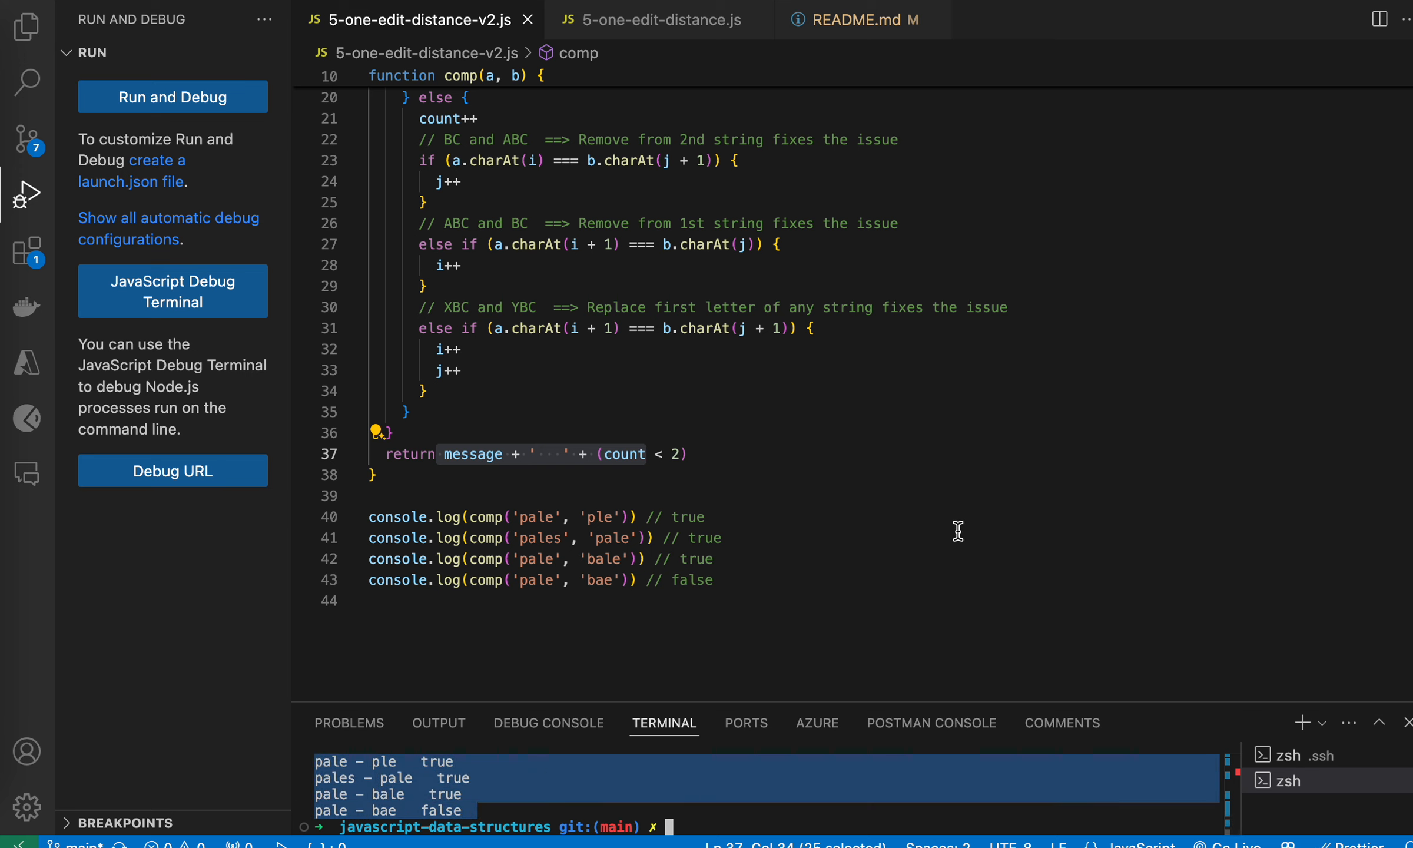